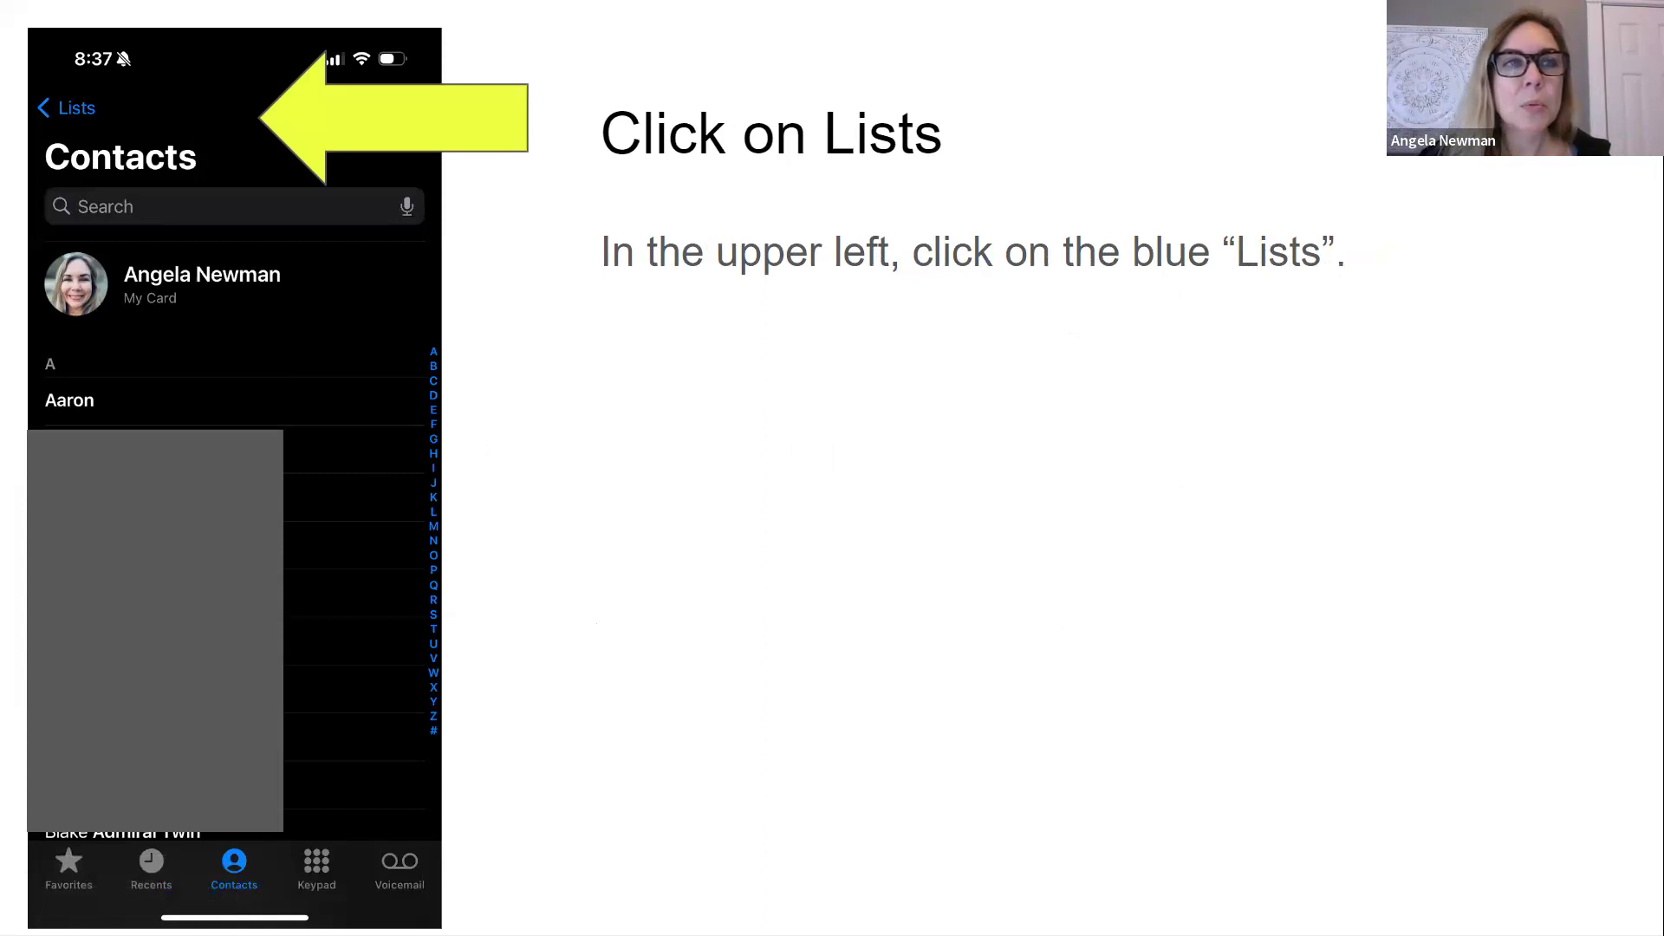
{"action": "mouse_move", "coordinate": [744, 729]}
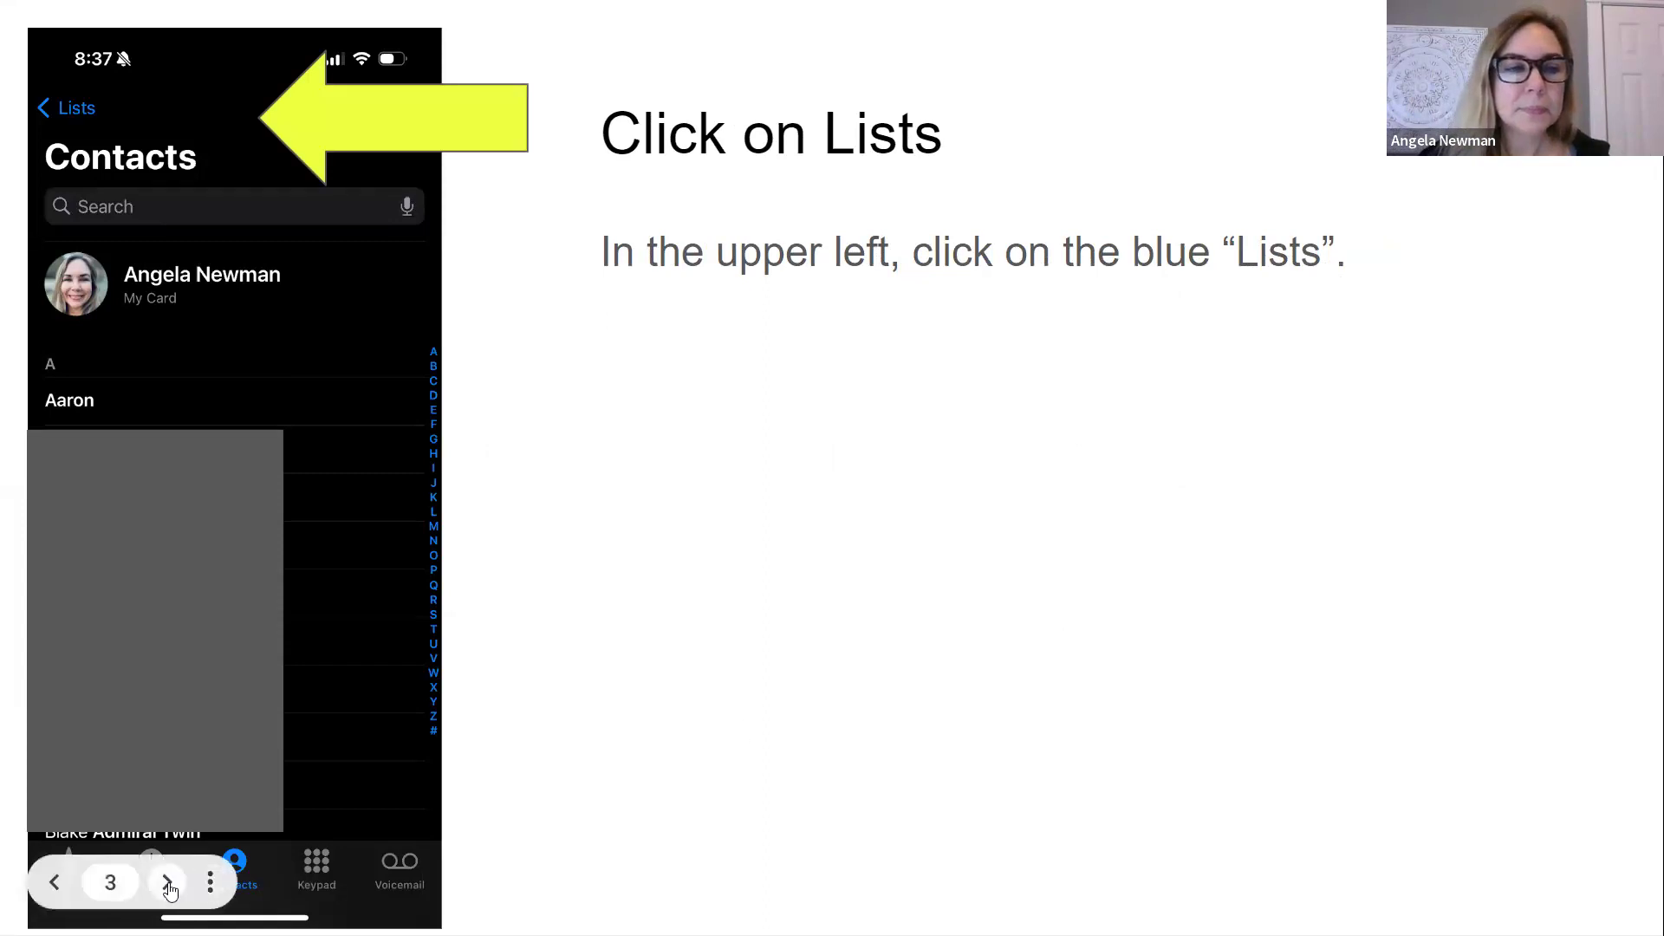
Advance through the contact-lists slide to slide 5, 'Choose the list & export'.
{"action": "left_click", "coordinate": [68, 107]}
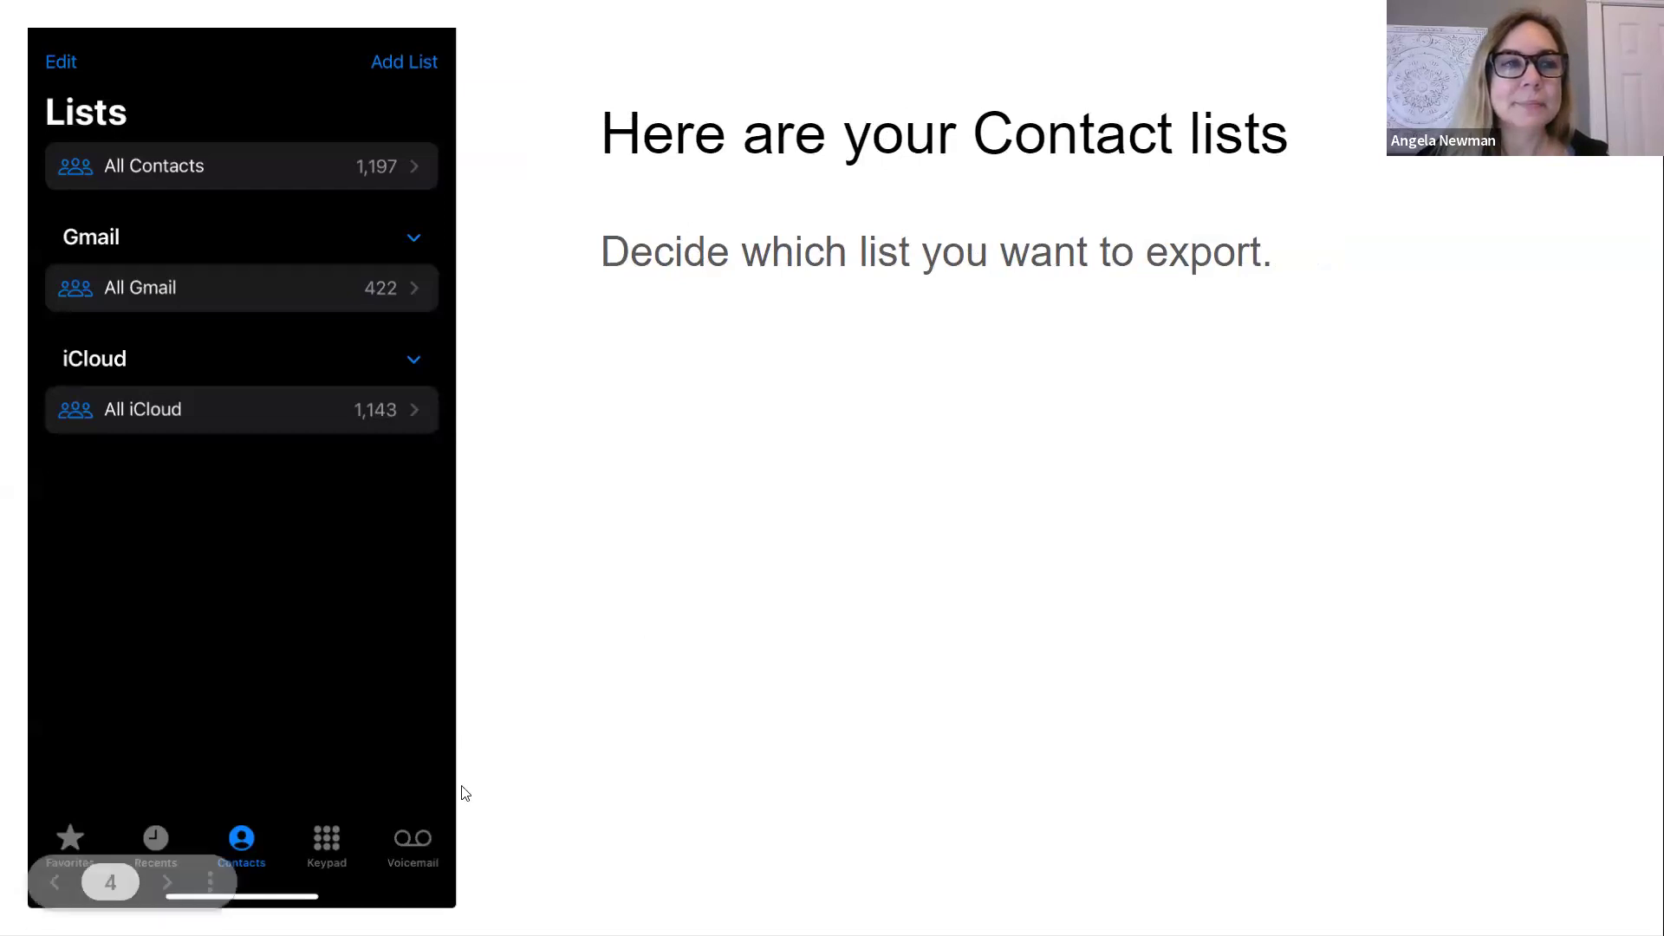
{"action": "left_click", "coordinate": [166, 883]}
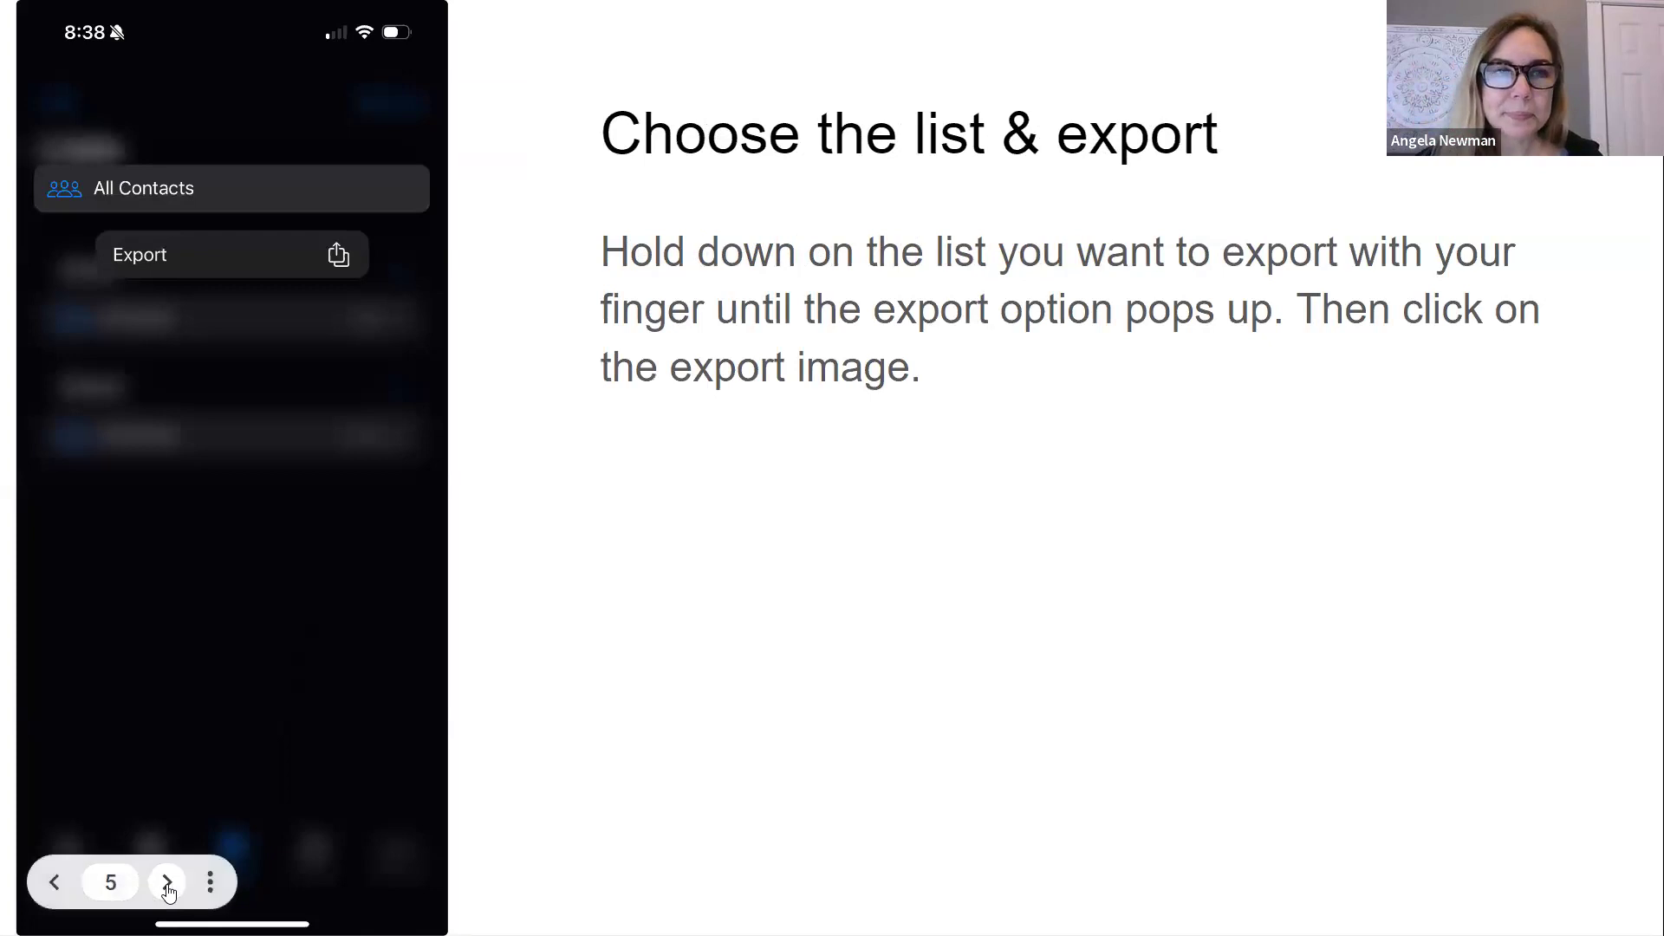
Advance past 'Email the file' to the 'Importing contacts using File Explorer' slide.
{"action": "left_click", "coordinate": [167, 882]}
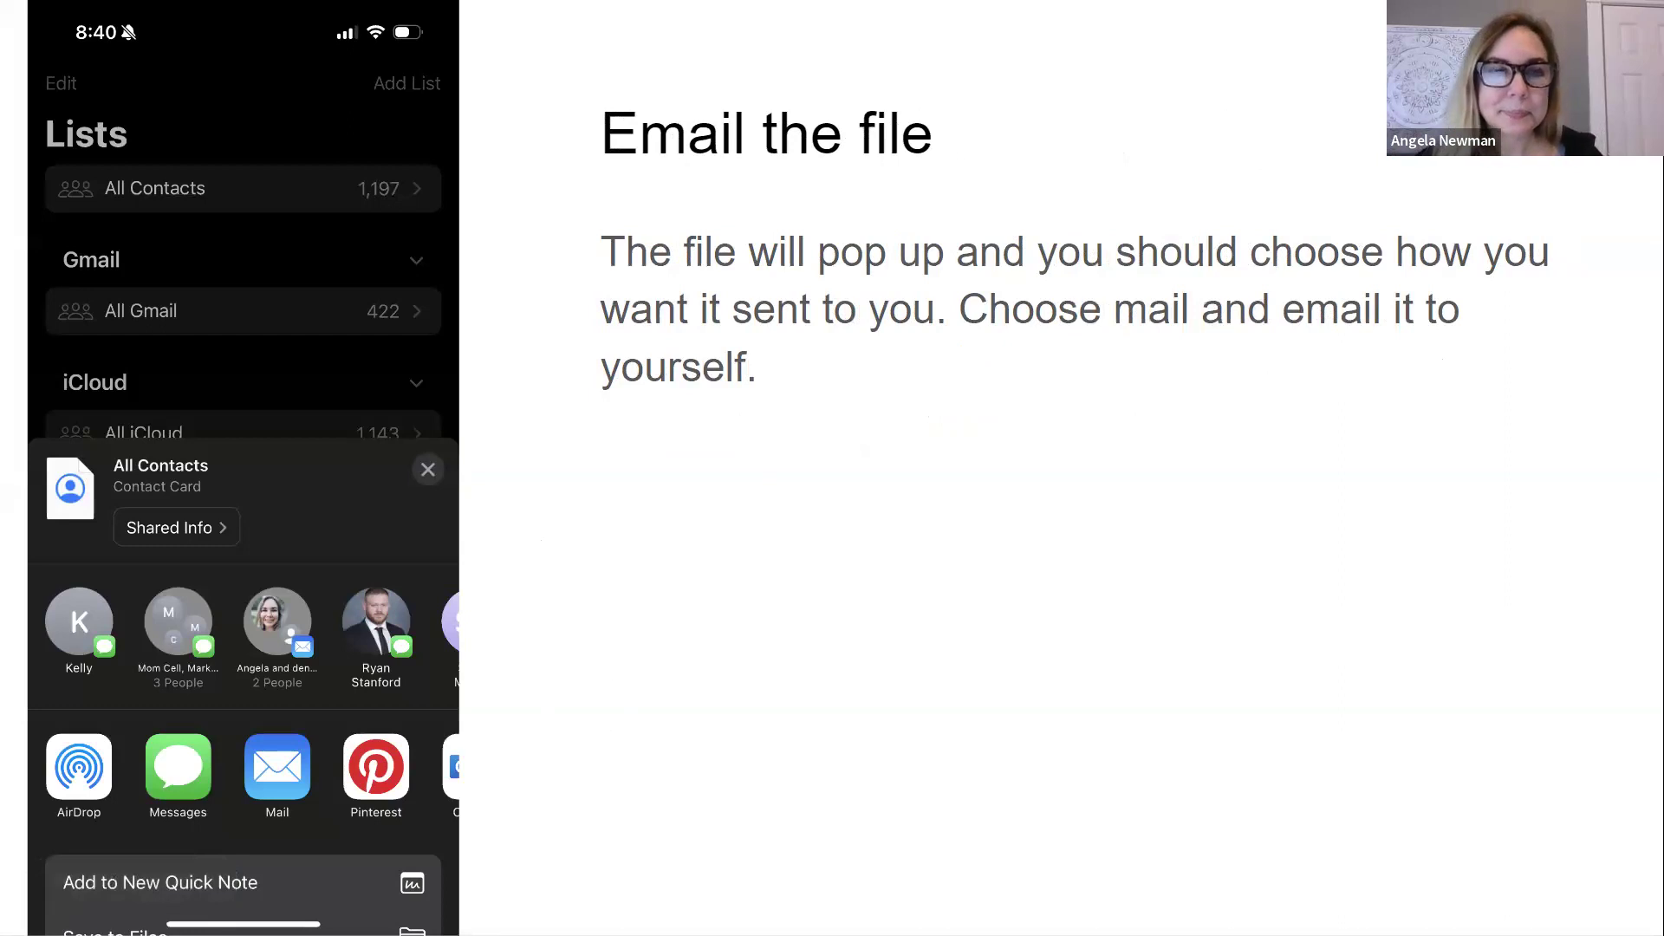
{"action": "left_click", "coordinate": [167, 882]}
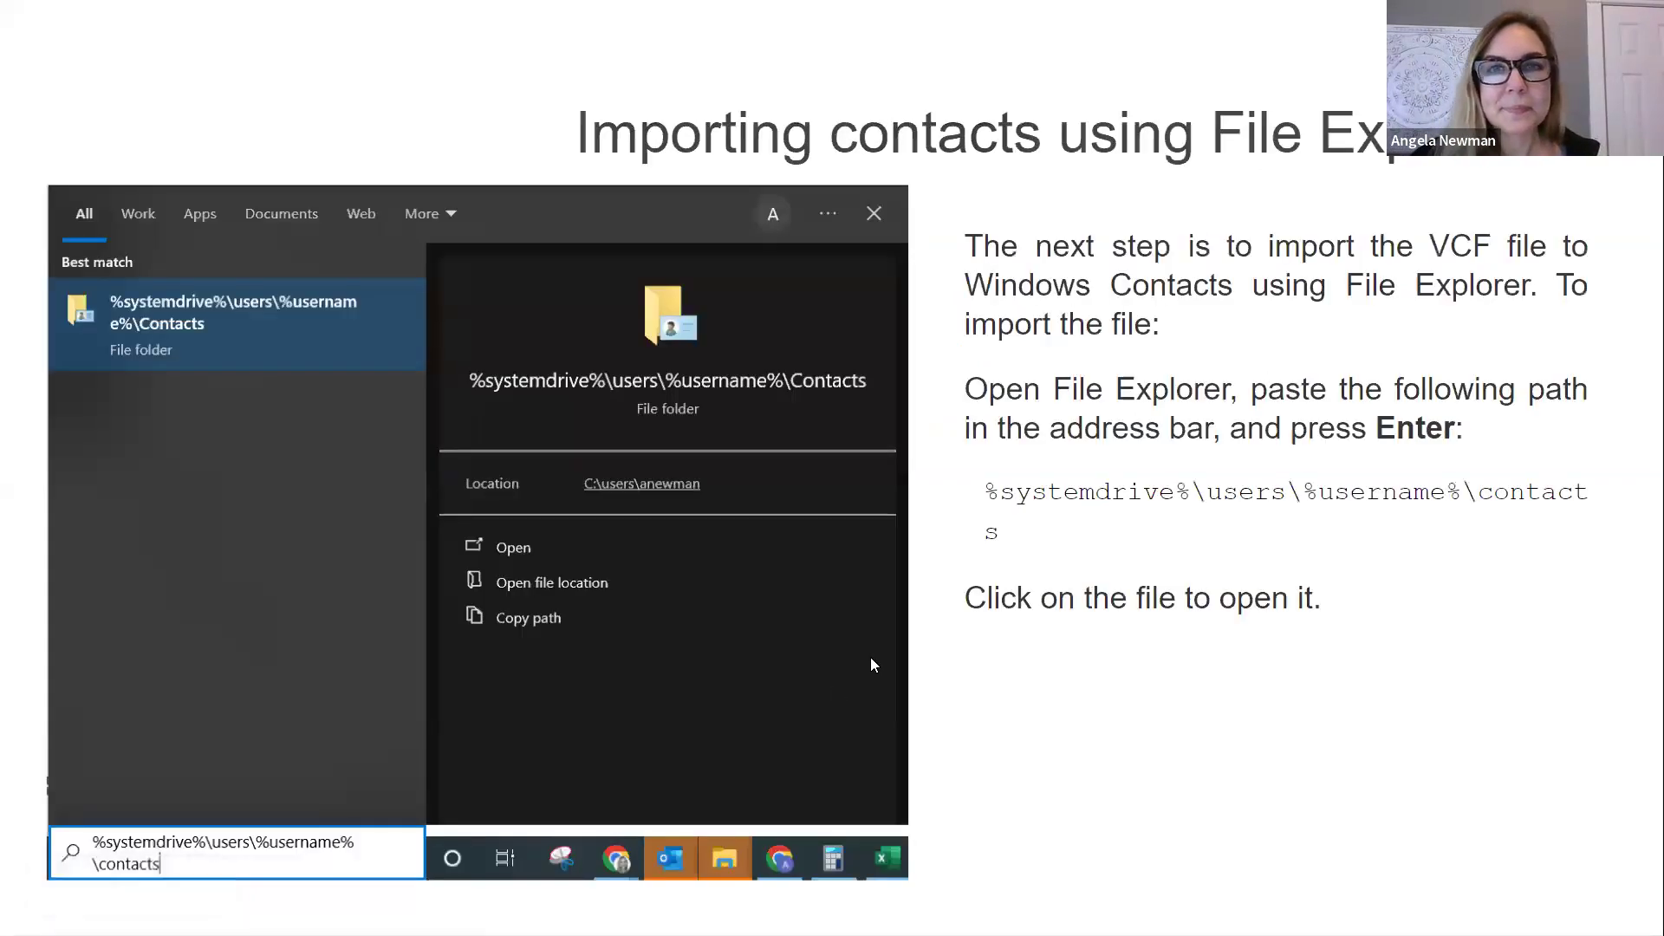
{"action": "mouse_move", "coordinate": [967, 634]}
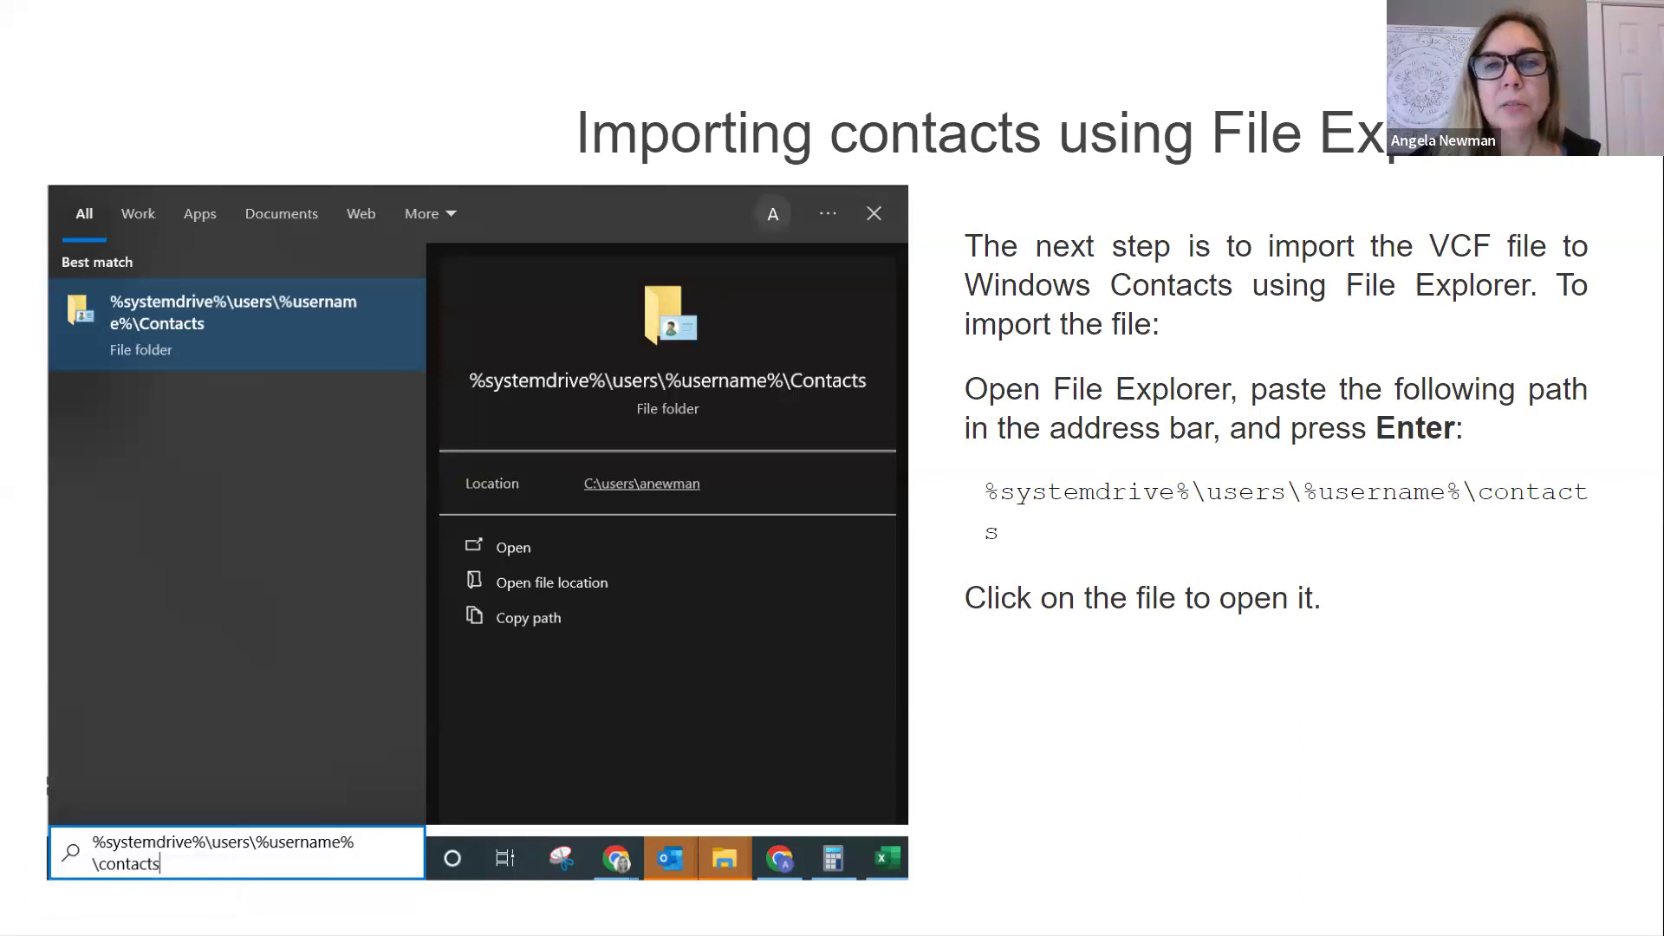
{"action": "mouse_move", "coordinate": [1005, 497]}
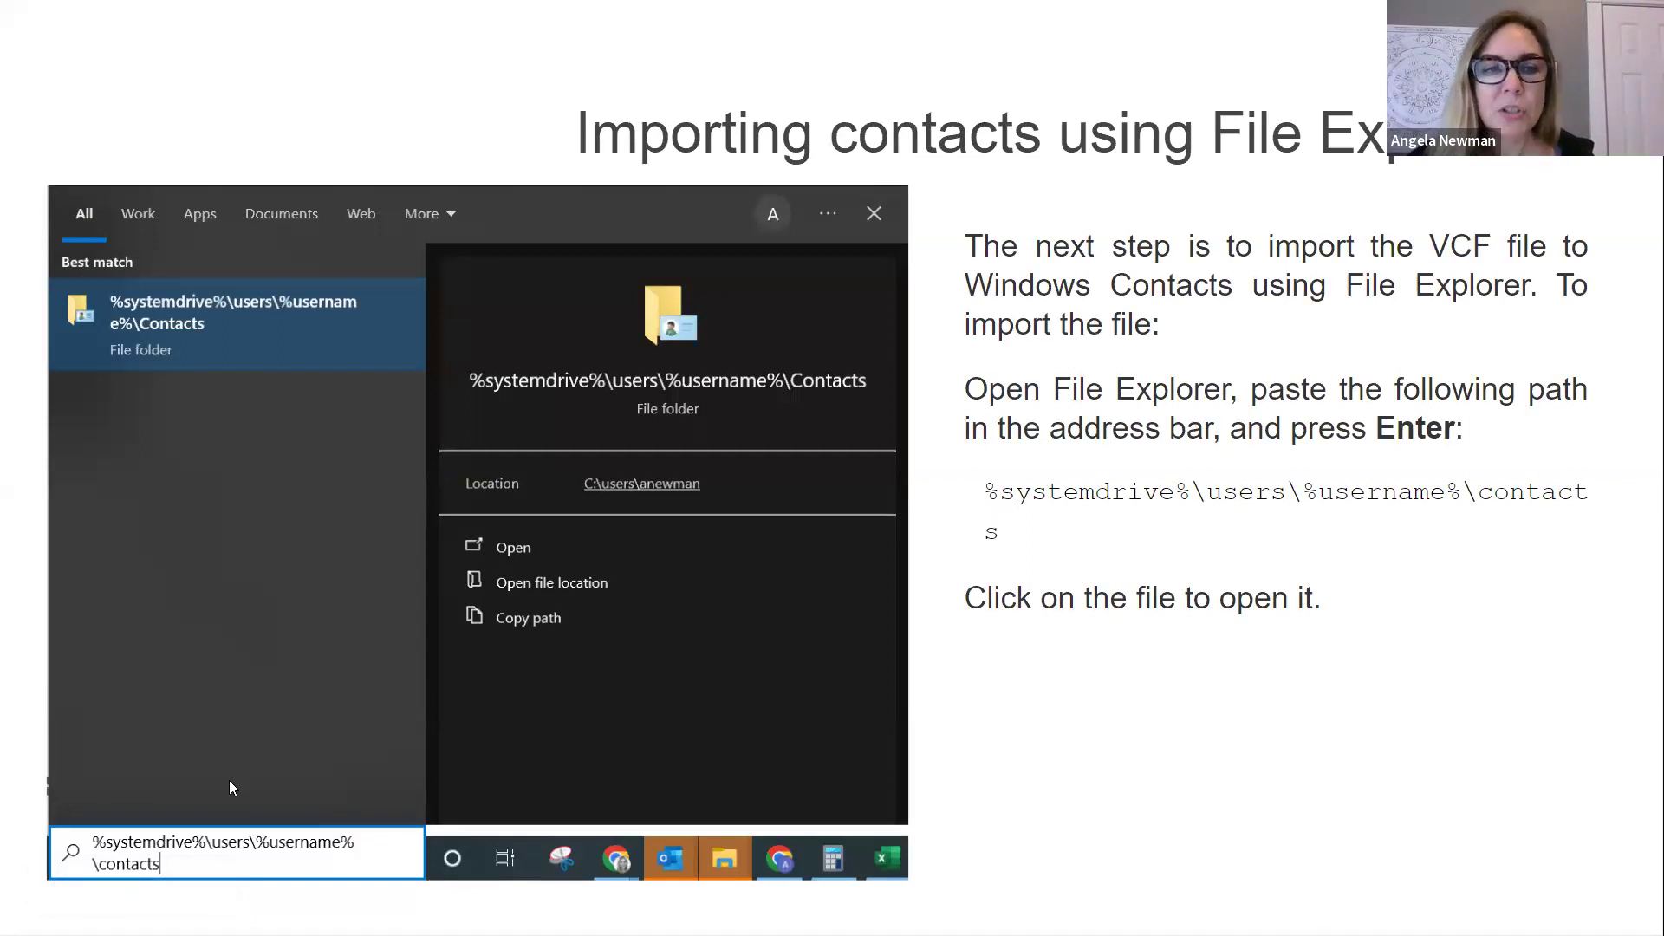
{"action": "mouse_move", "coordinate": [1234, 640]}
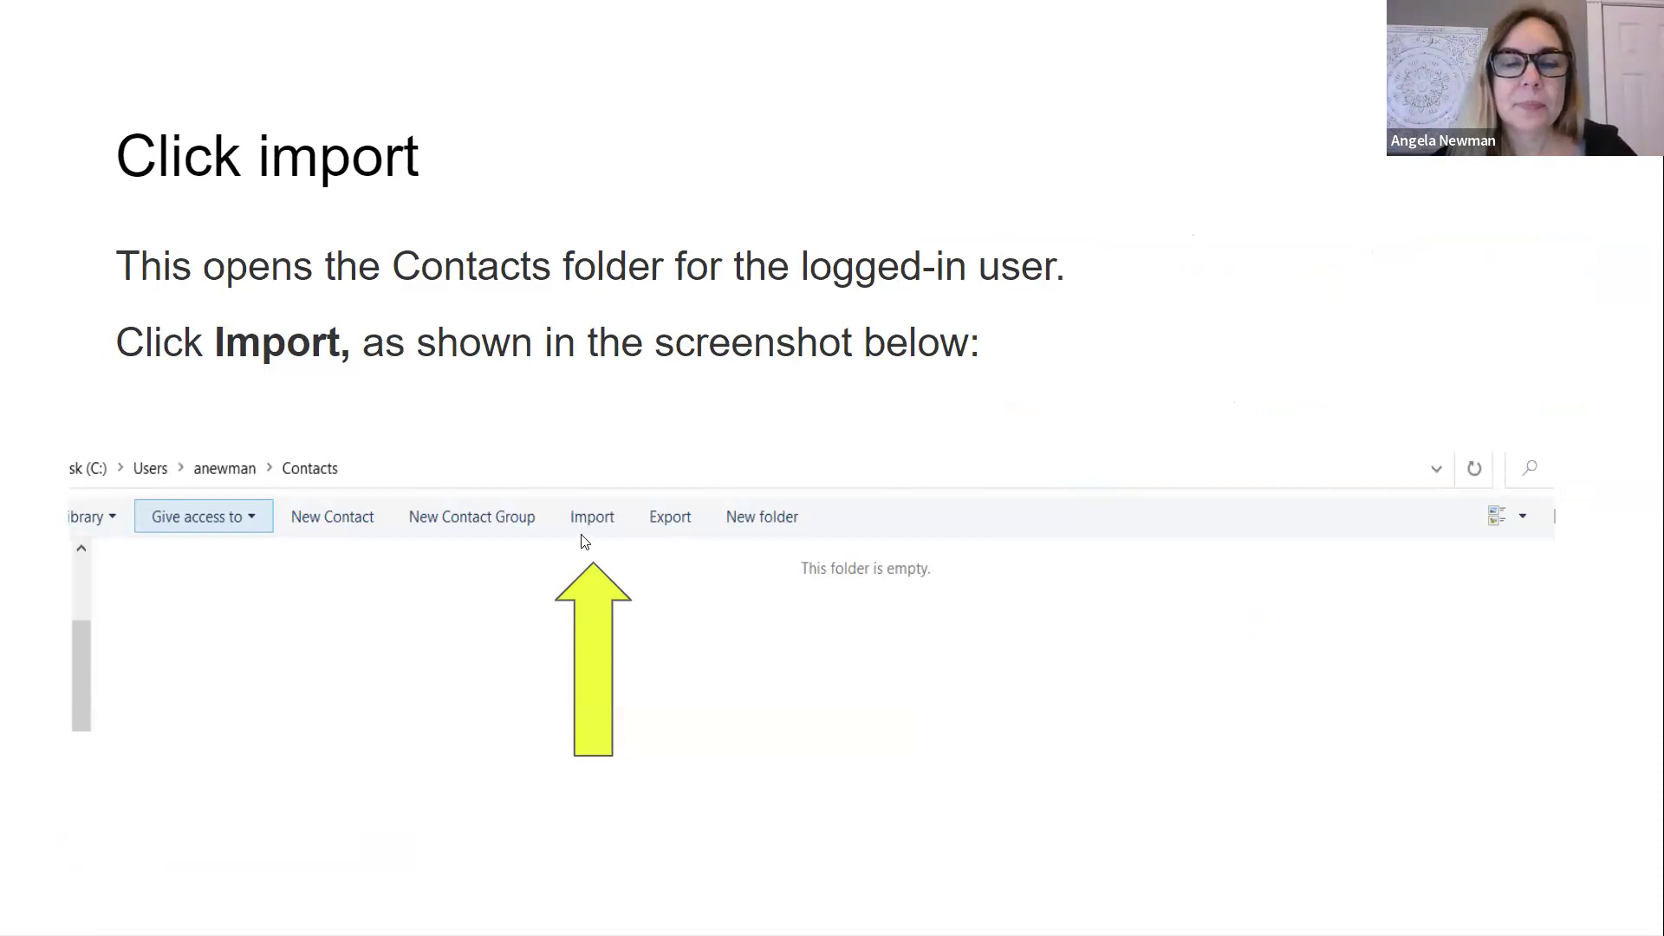
{"action": "mouse_move", "coordinate": [895, 669]}
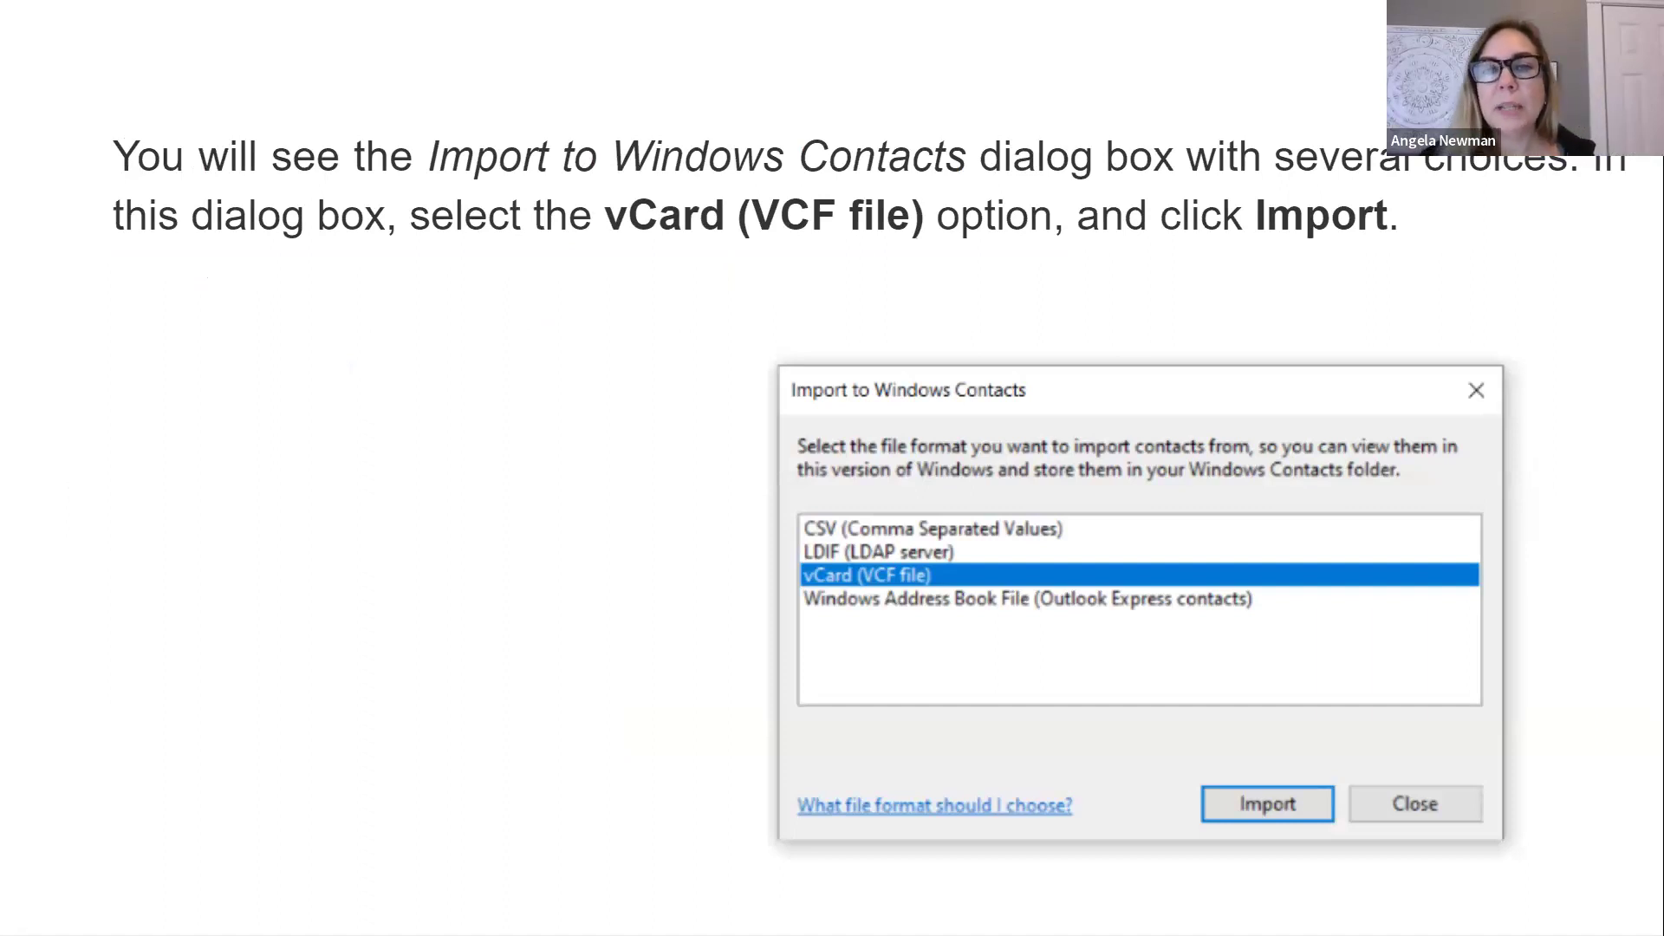
{"action": "mouse_move", "coordinate": [451, 650]}
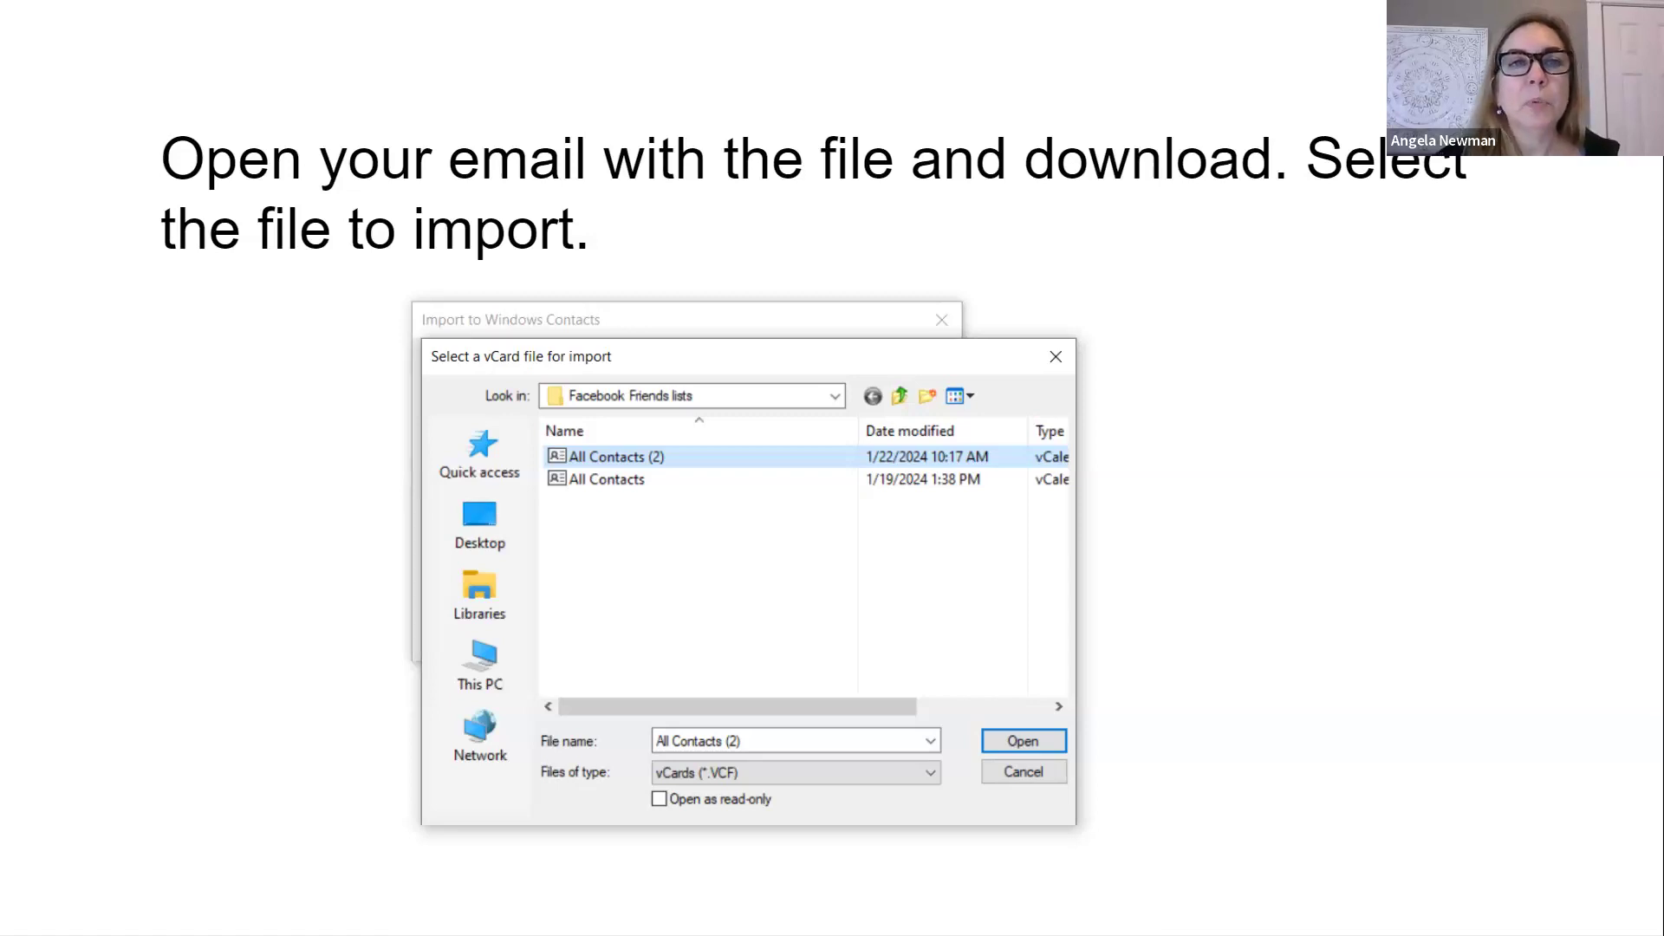
{"action": "mouse_move", "coordinate": [659, 638]}
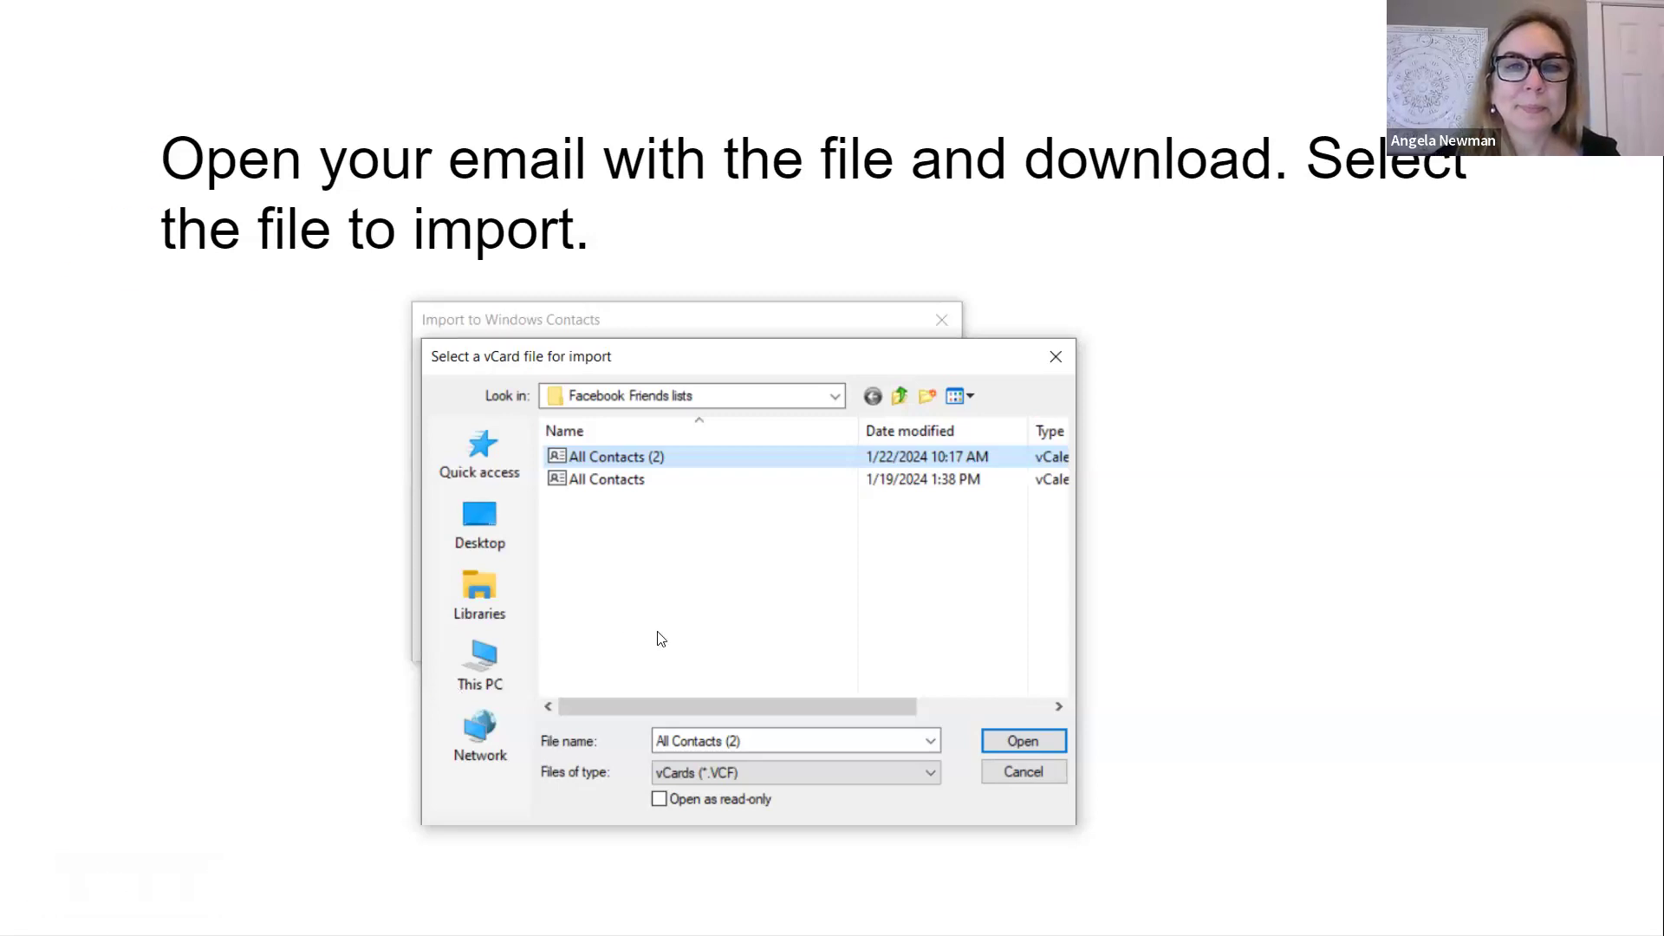
Advance to the Miller Properties slide, then show the Contacts folder with the imported contacts.
{"action": "left_click", "coordinate": [1021, 740]}
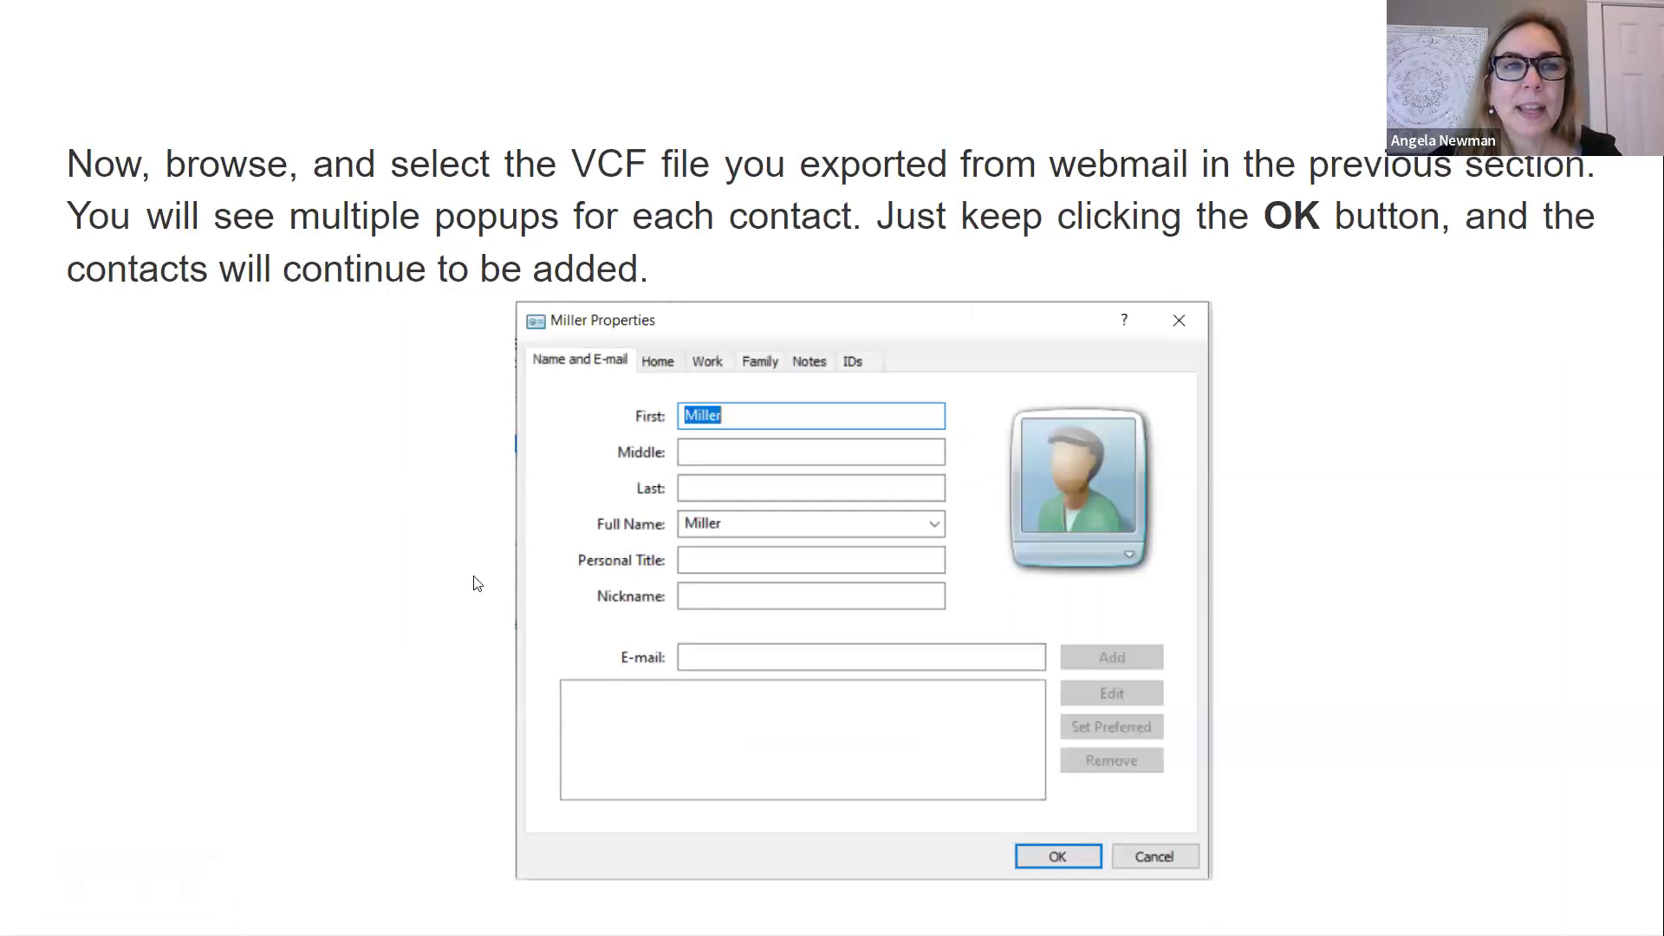
{"action": "mouse_move", "coordinate": [324, 542]}
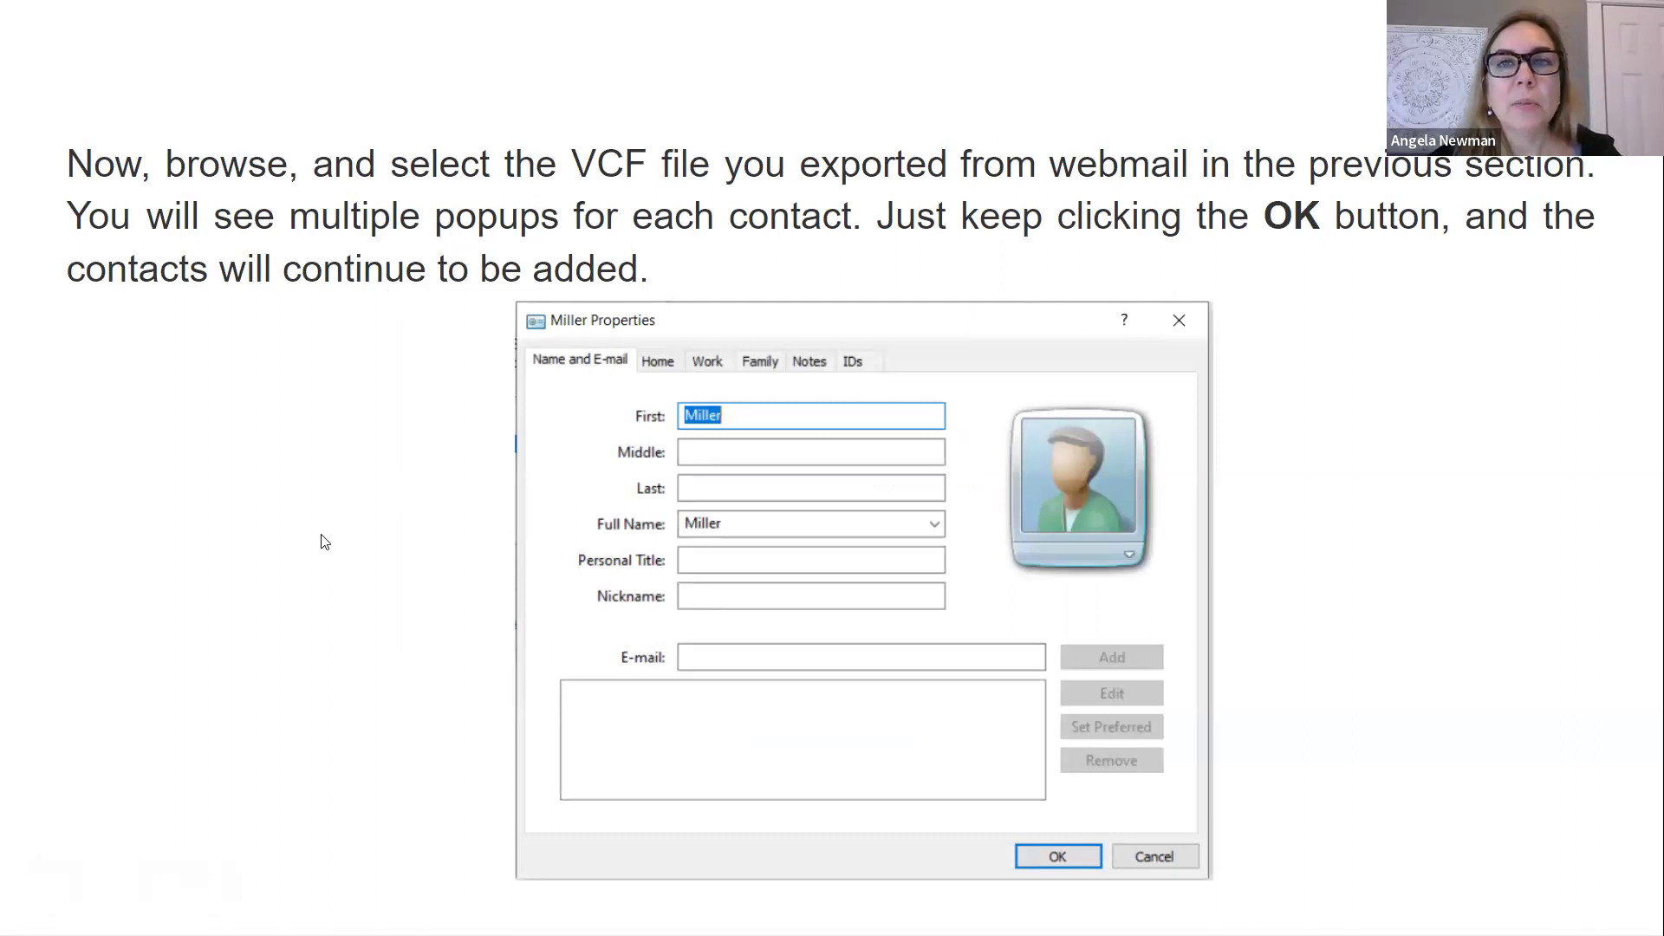
{"action": "mouse_move", "coordinate": [334, 418]}
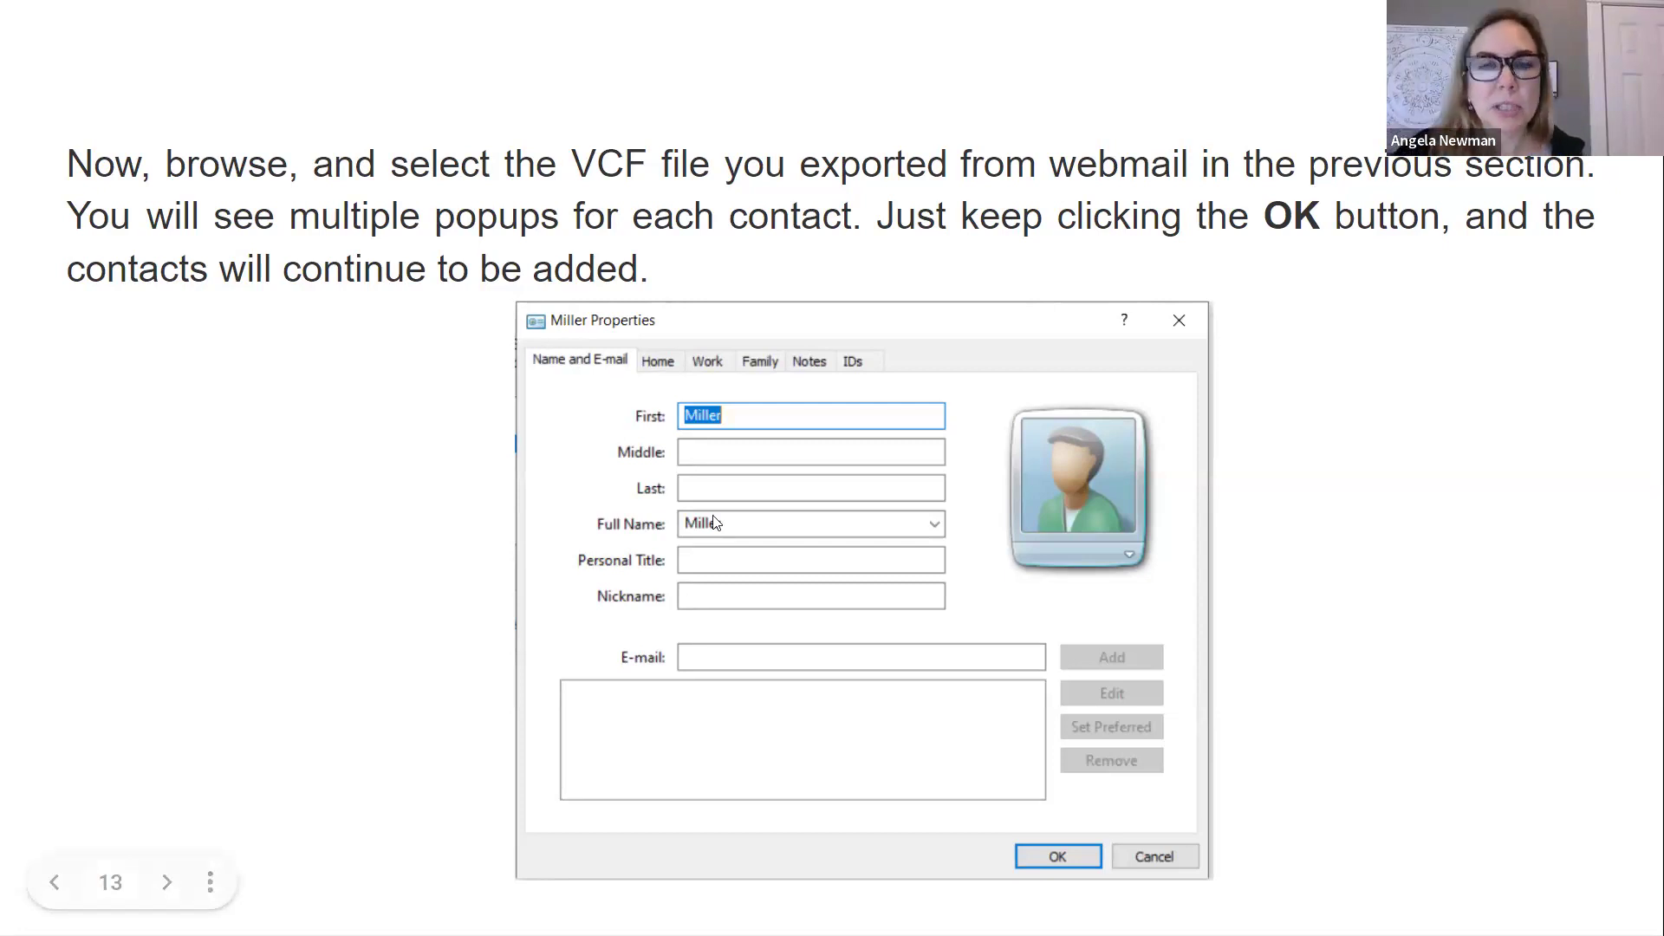
{"action": "mouse_move", "coordinate": [1061, 740]}
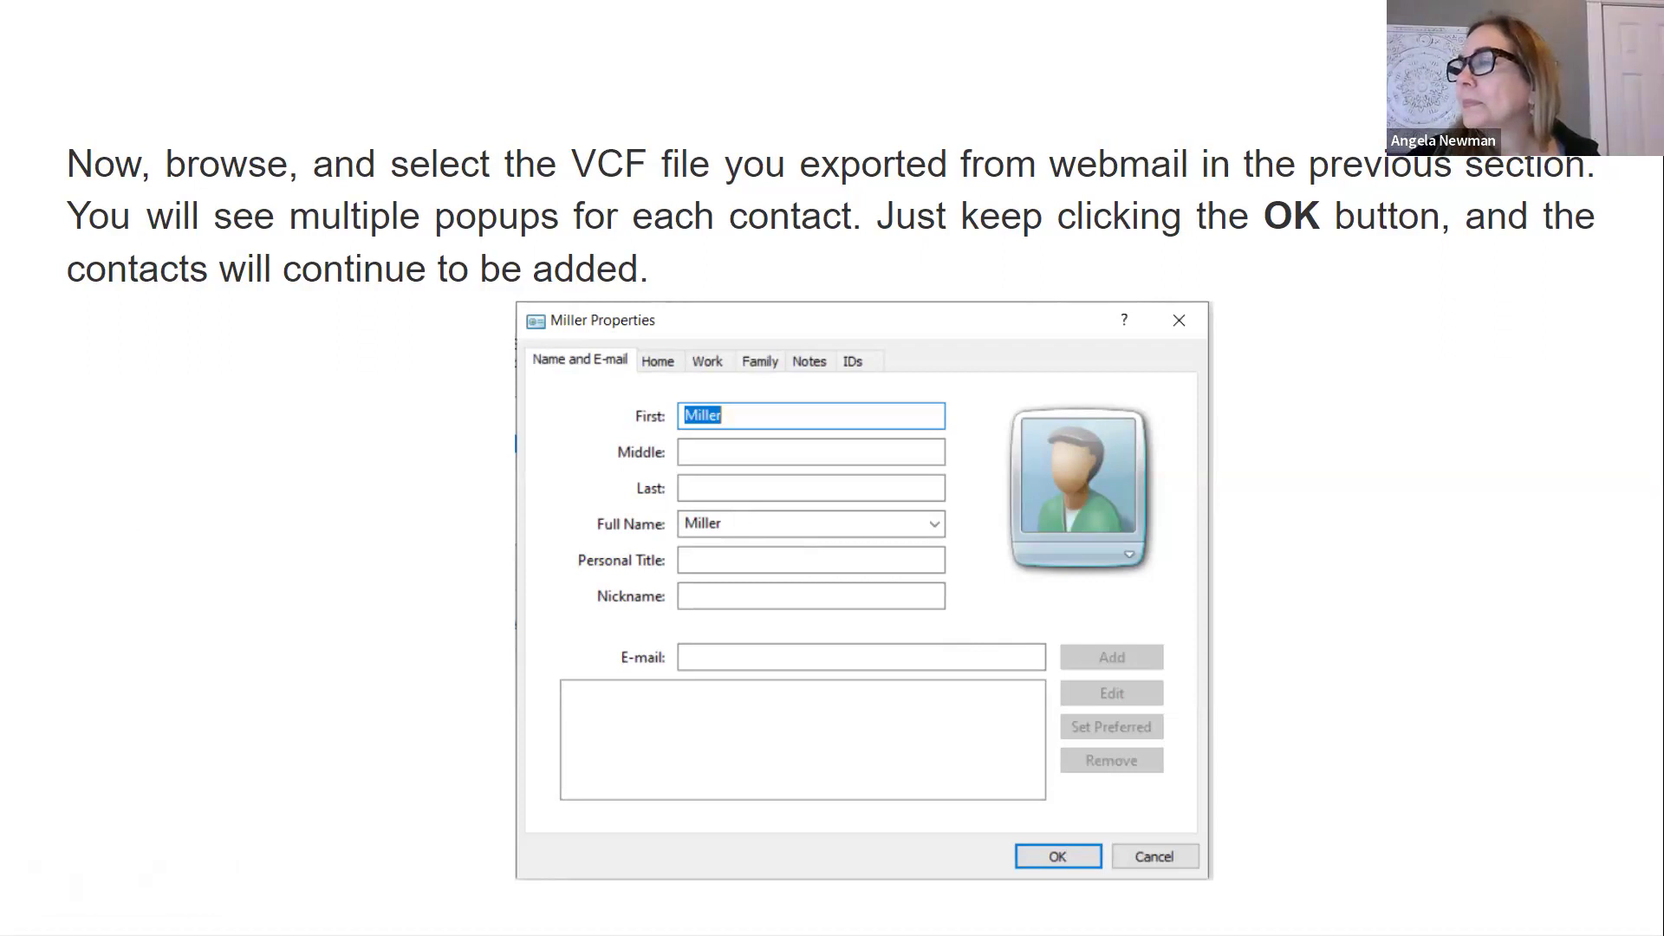
{"action": "left_click", "coordinate": [1056, 856]}
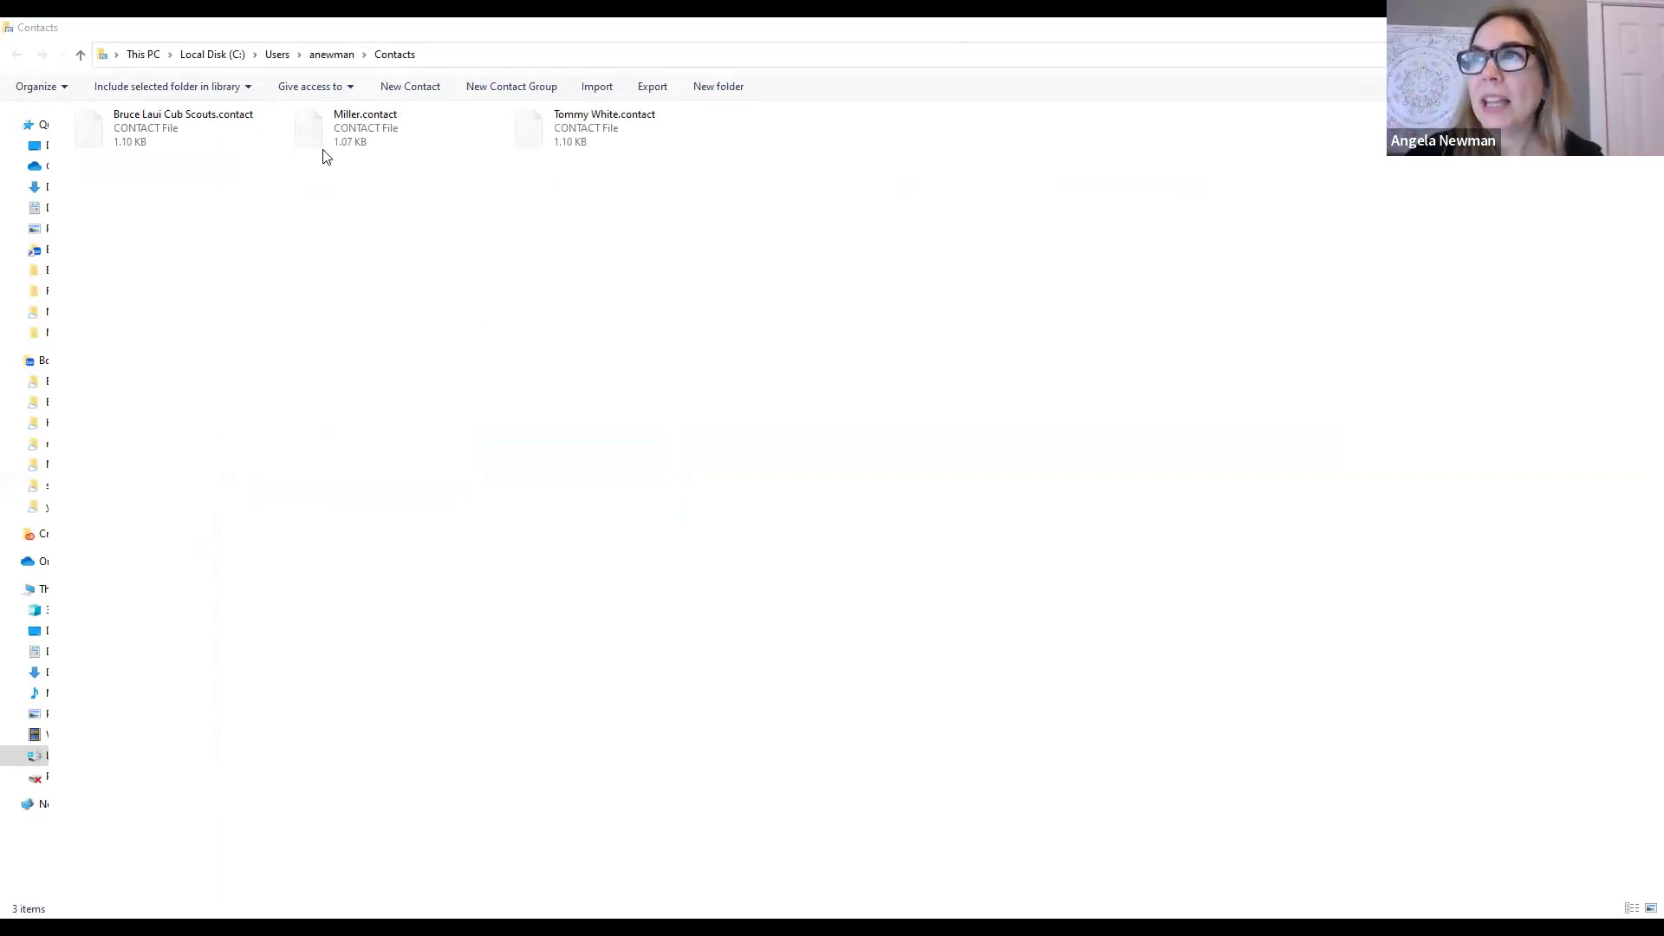
{"action": "mouse_move", "coordinate": [654, 196]}
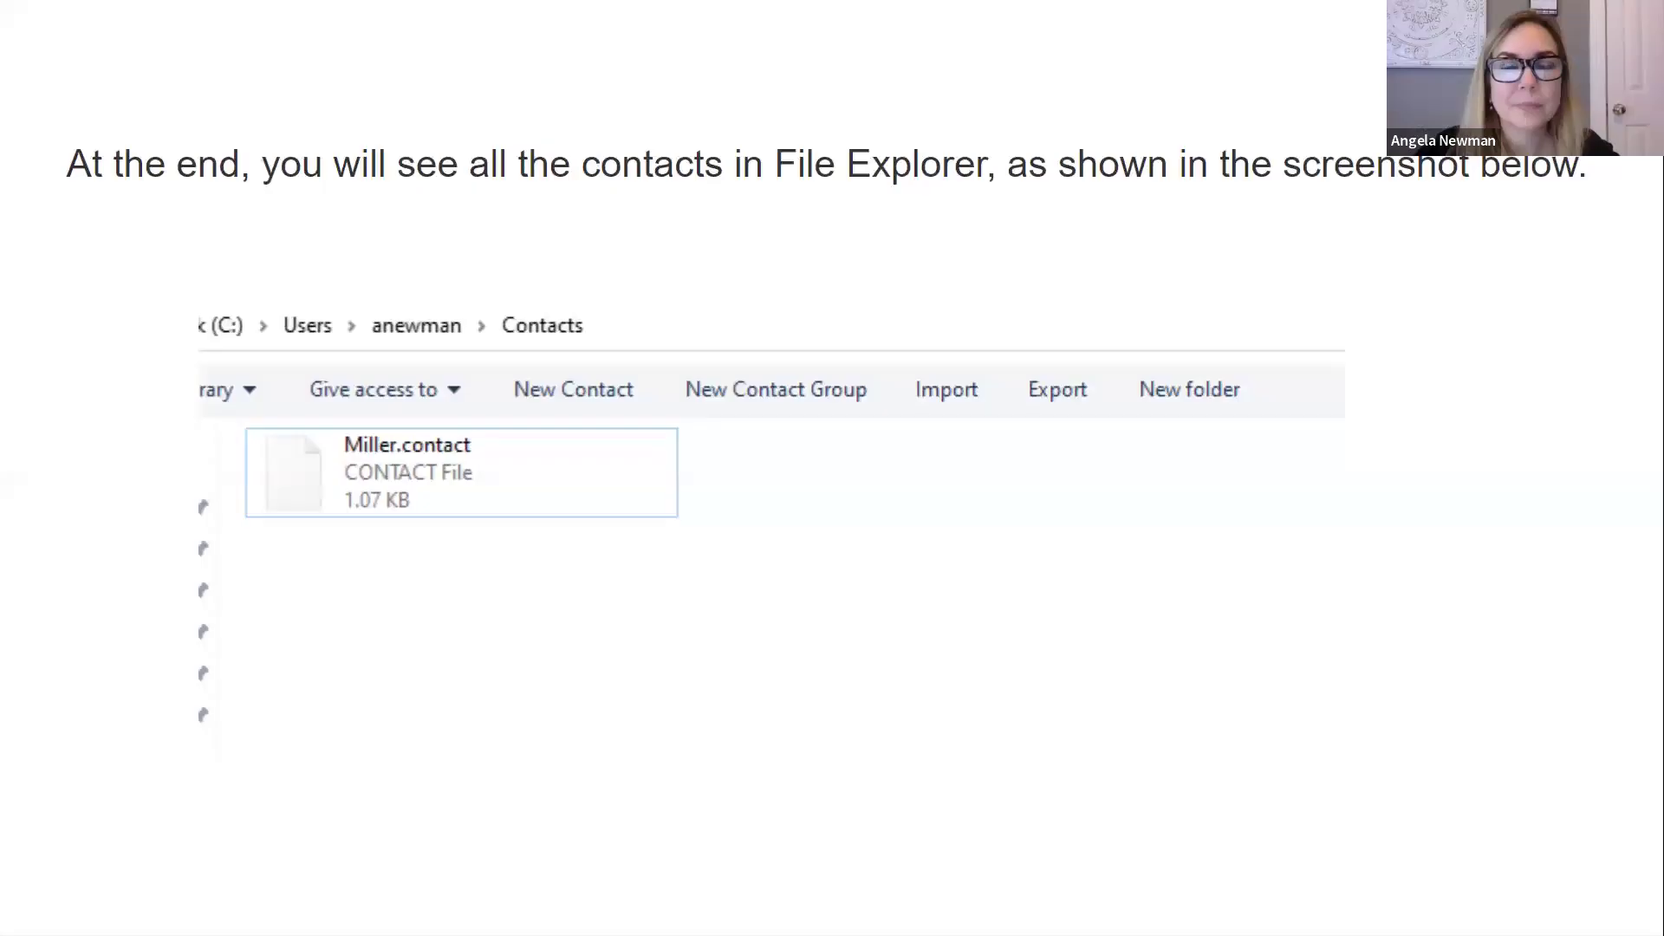
{"action": "mouse_move", "coordinate": [938, 281]}
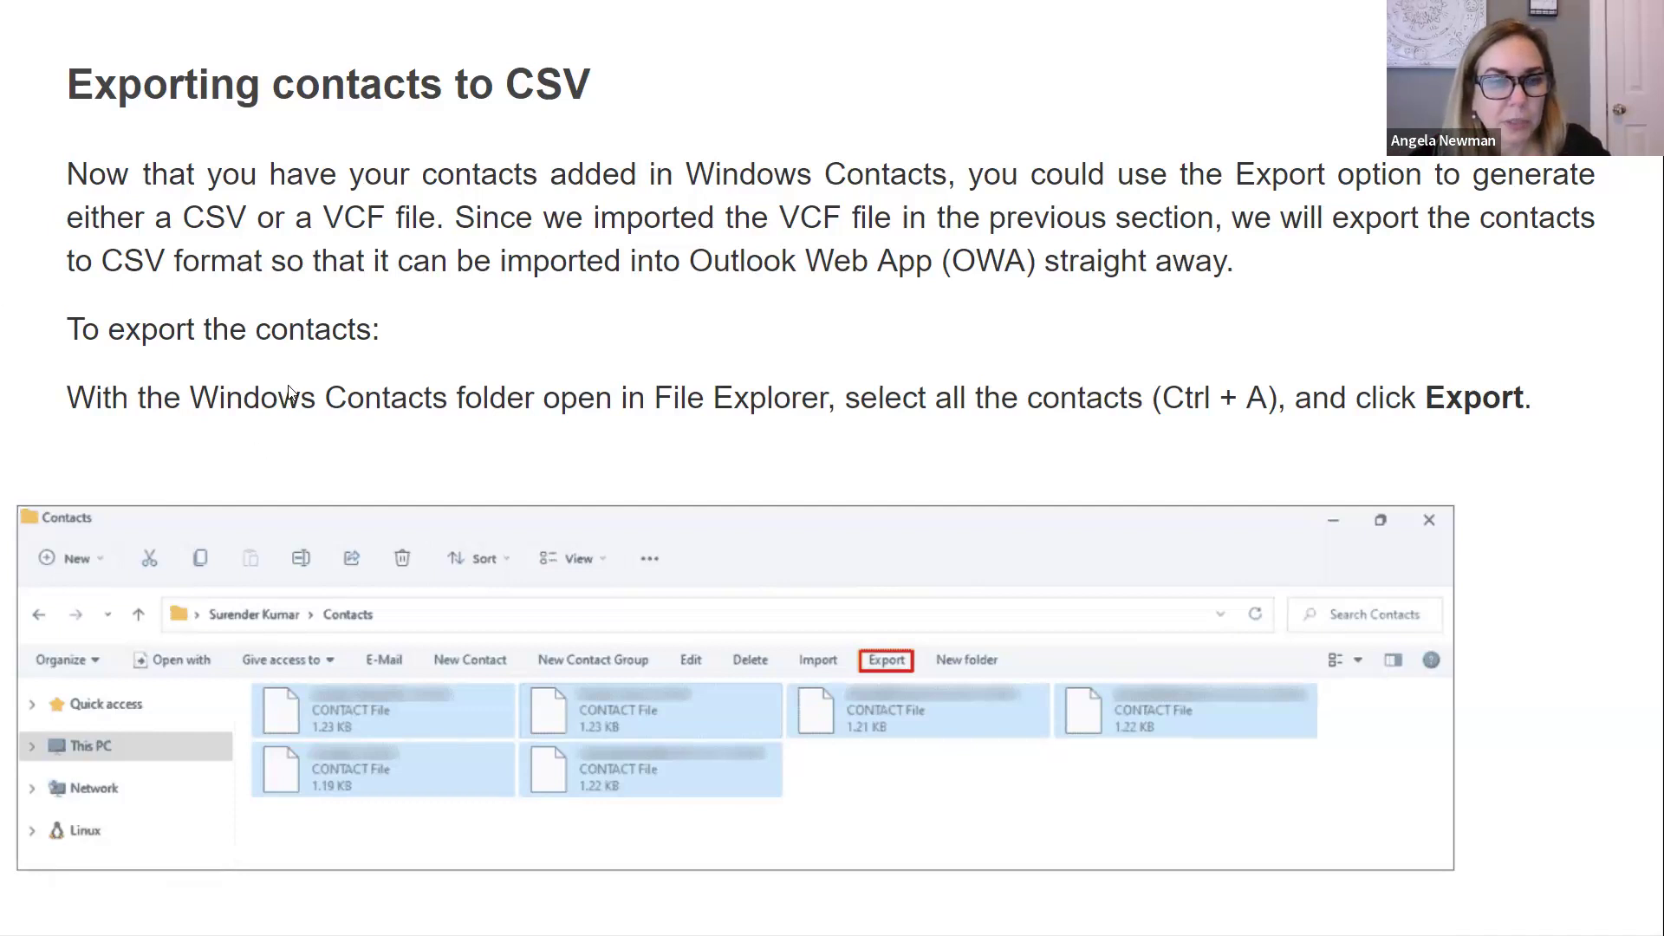
Revisit the CSV format slide from slide 15, then advance to slide 17, CSV Export Browse.
{"action": "left_click", "coordinate": [886, 659]}
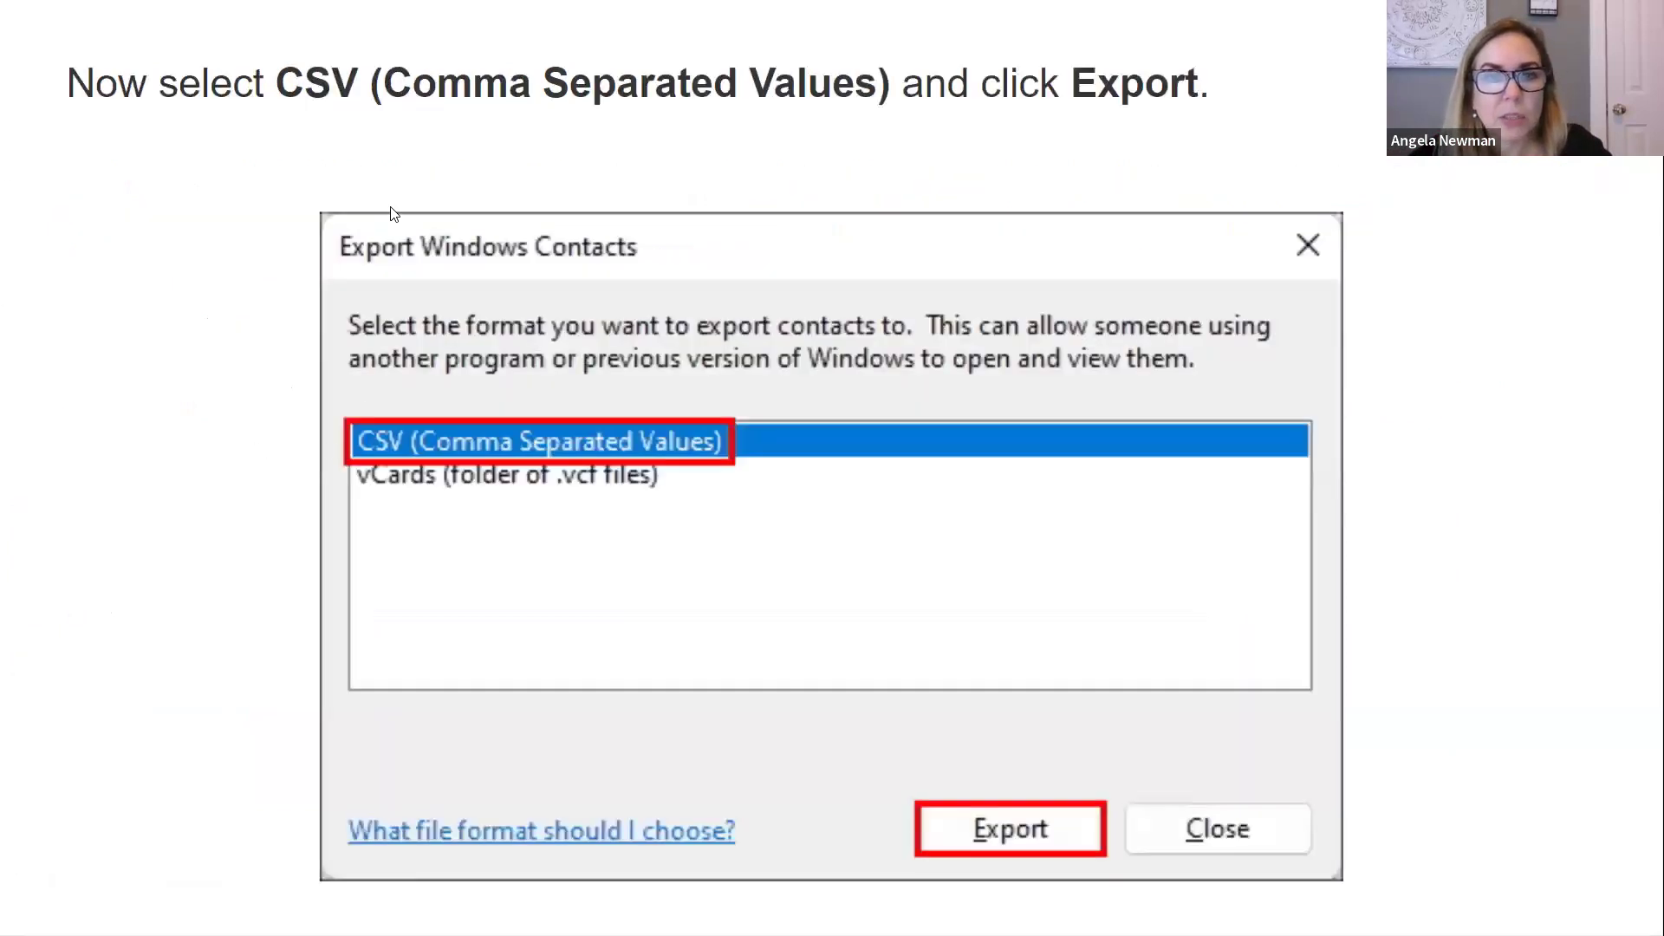
{"action": "left_click", "coordinate": [51, 883]}
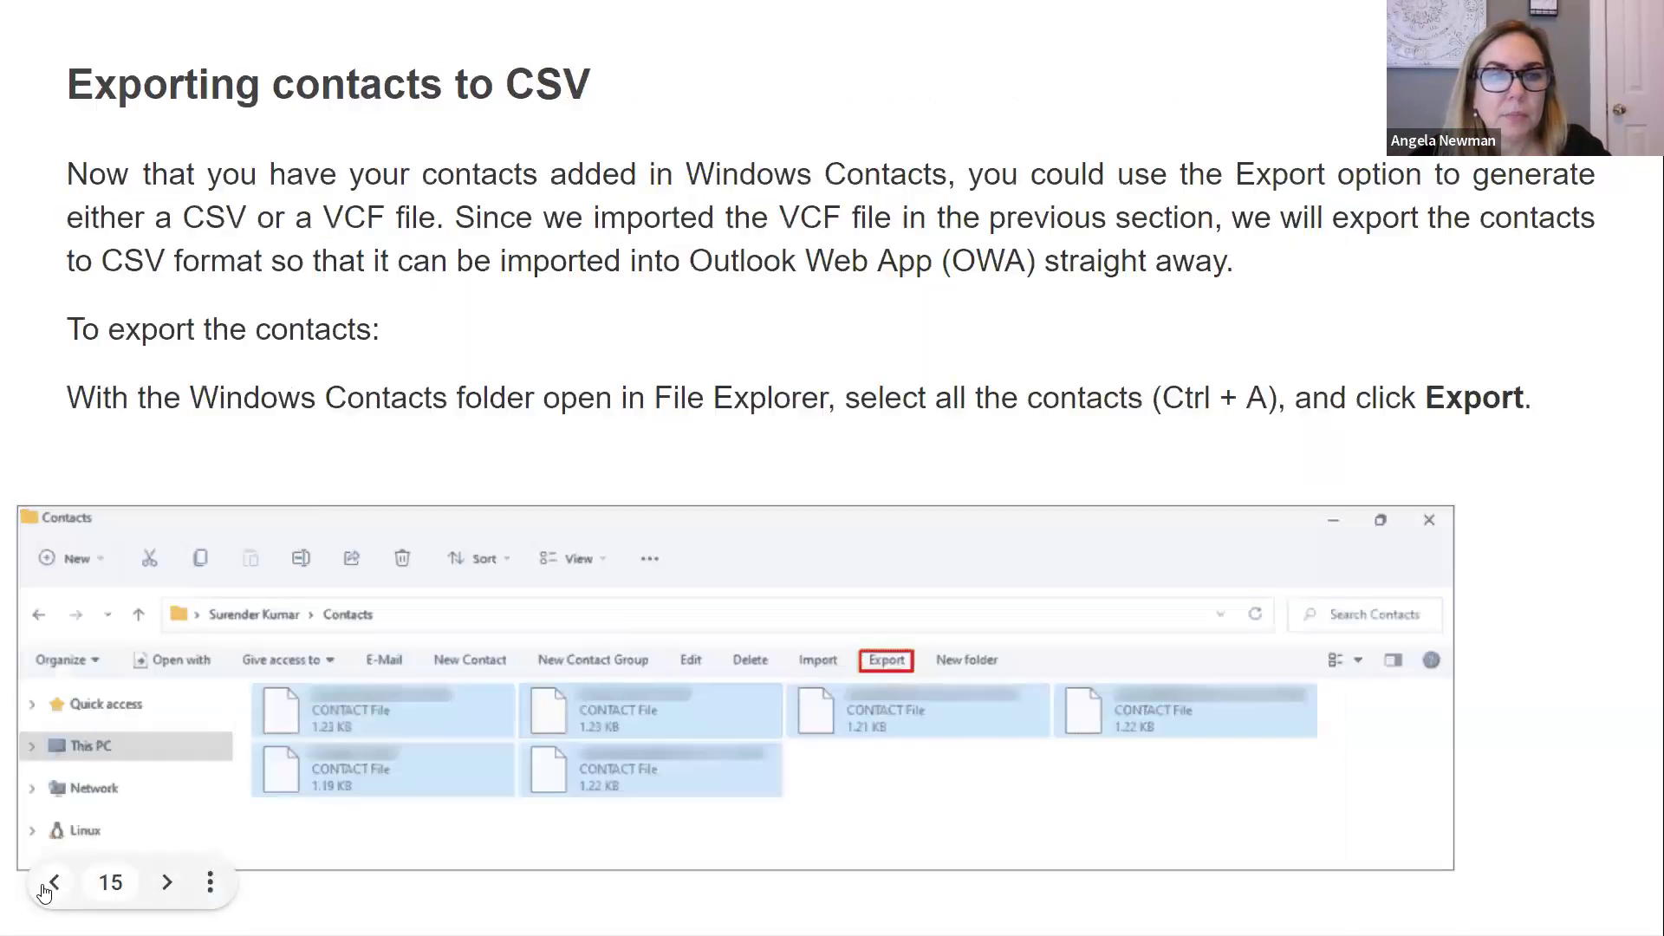
{"action": "mouse_move", "coordinate": [454, 789]}
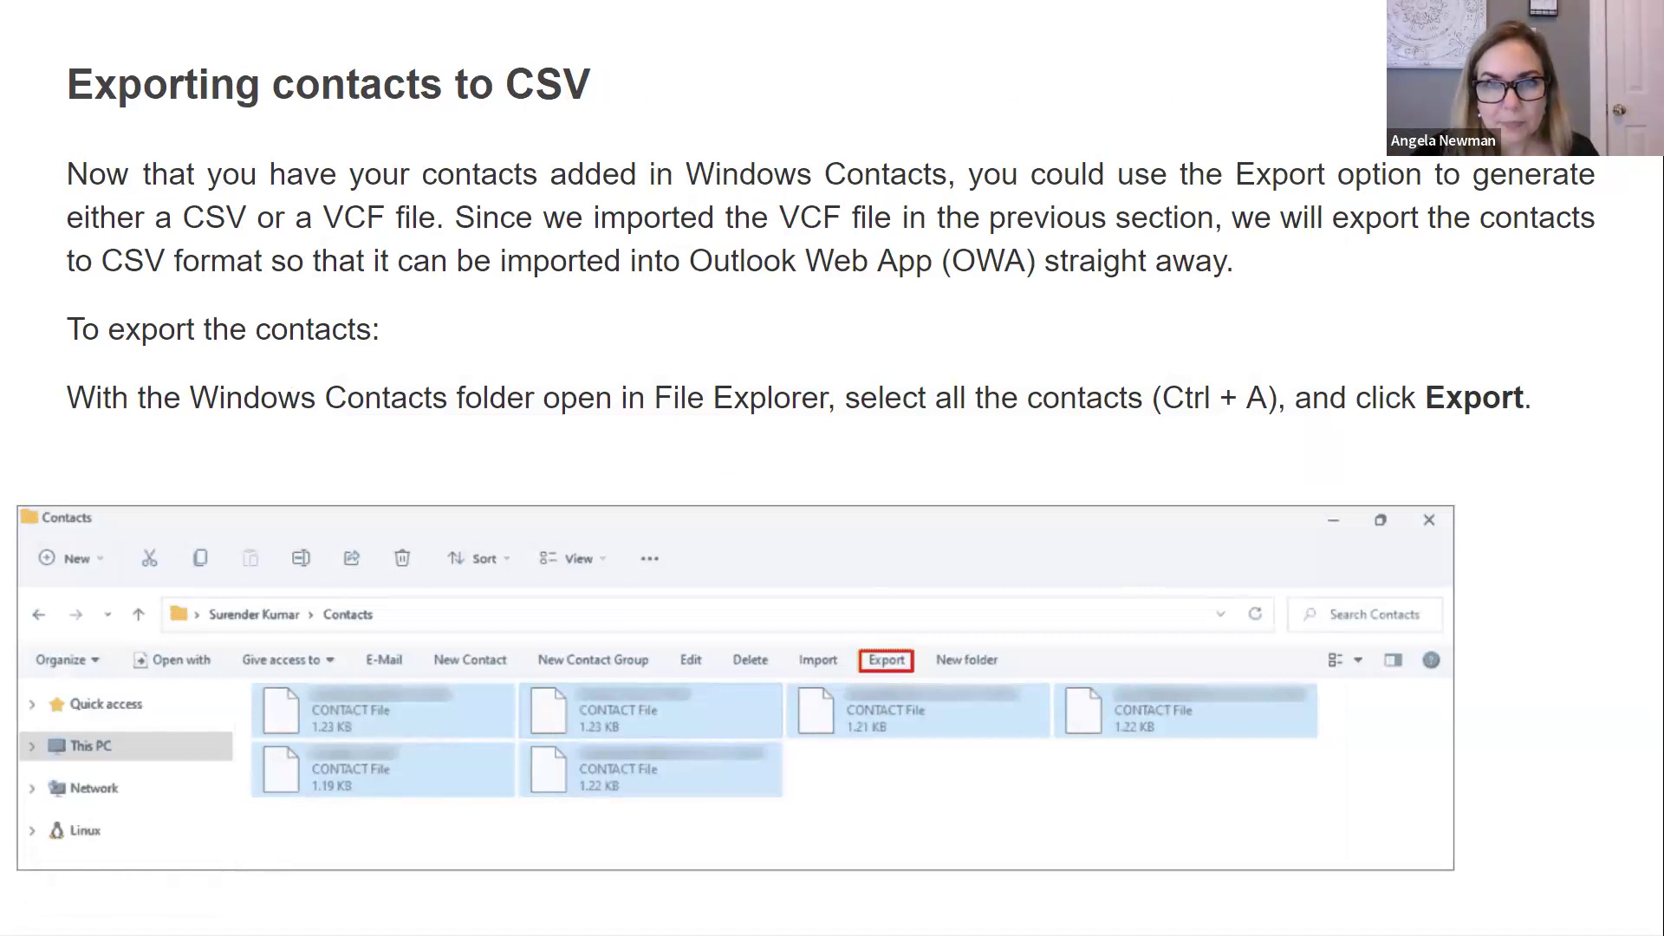
{"action": "left_click", "coordinate": [886, 659]}
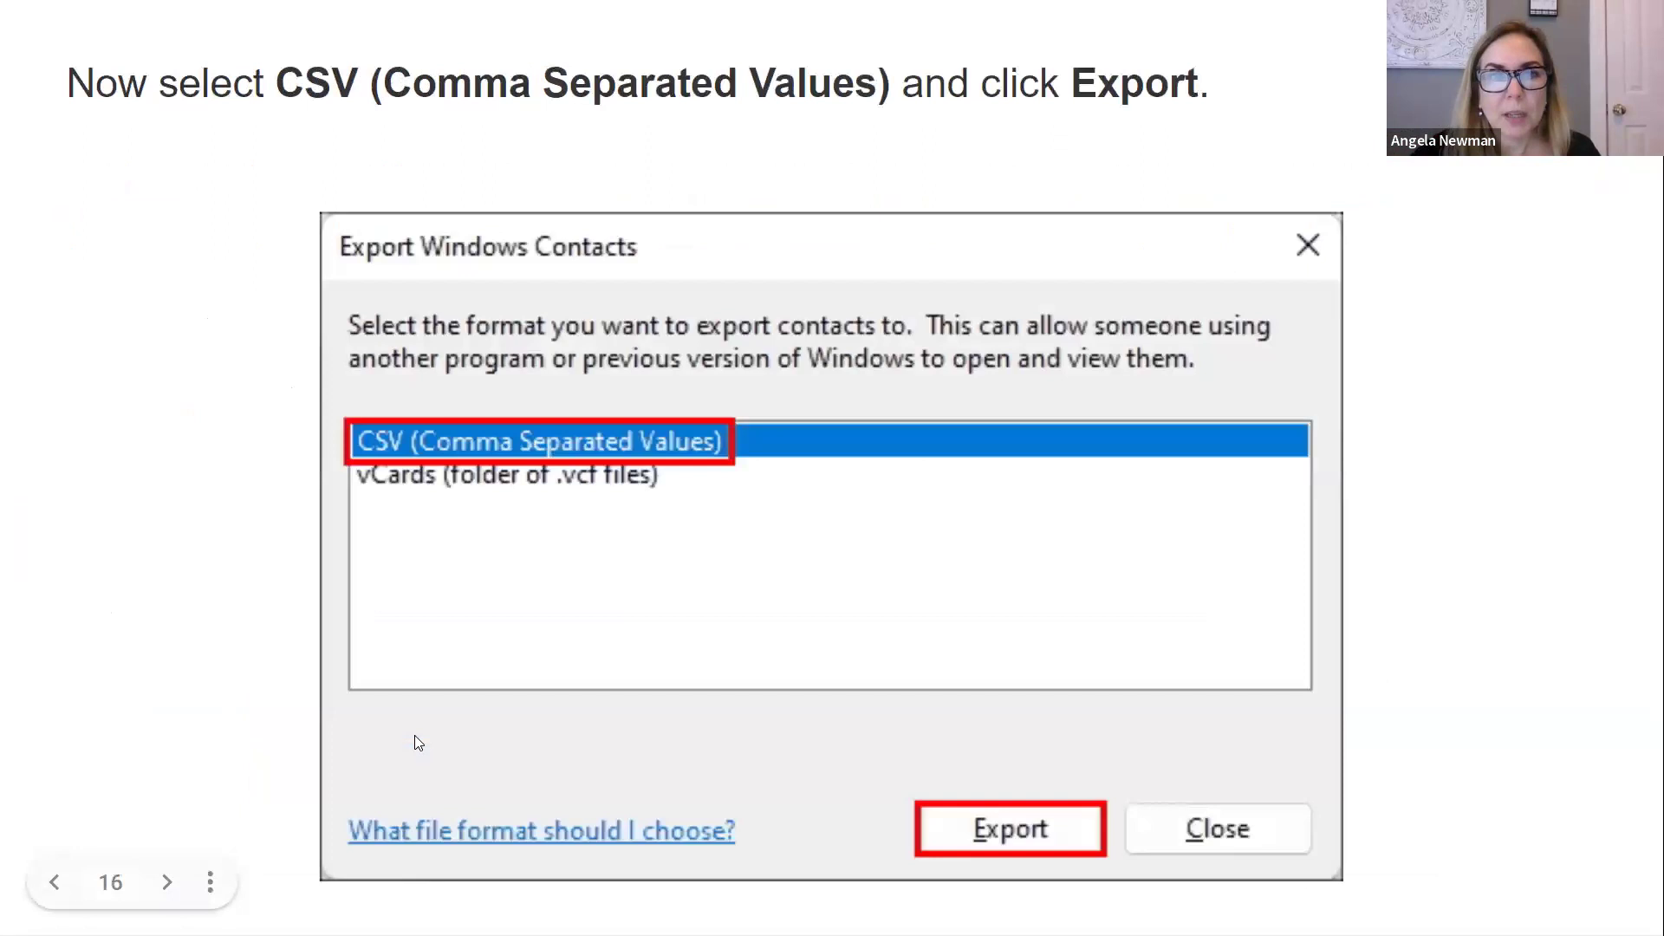
{"action": "mouse_move", "coordinate": [155, 475]}
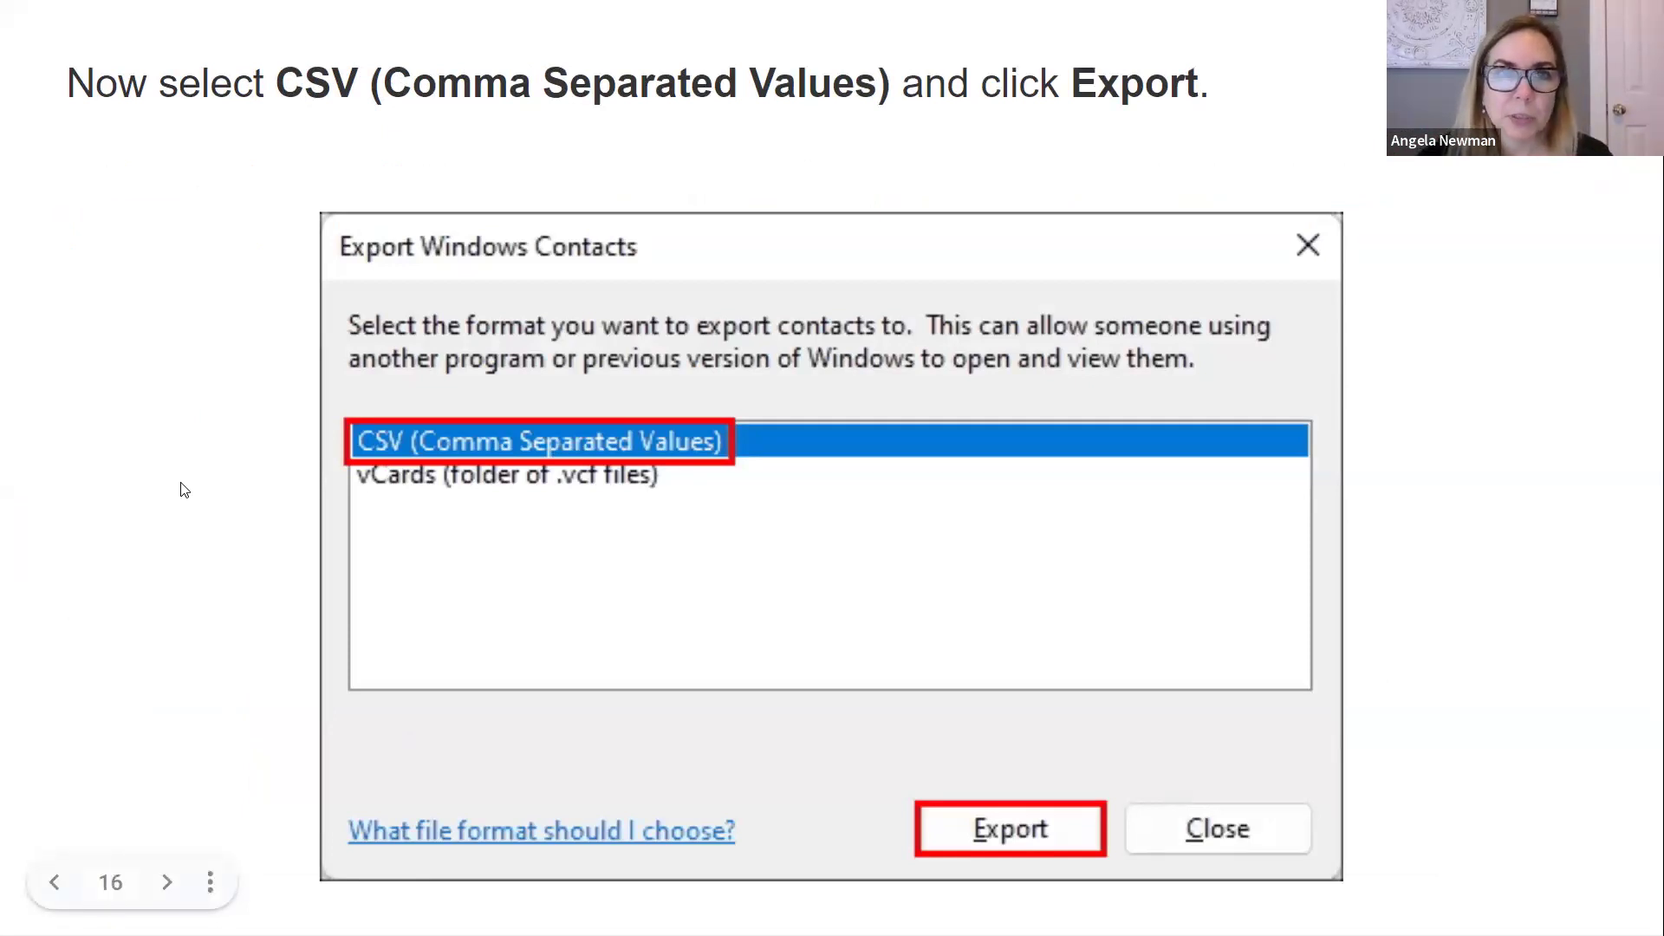
{"action": "left_click", "coordinate": [1009, 829]}
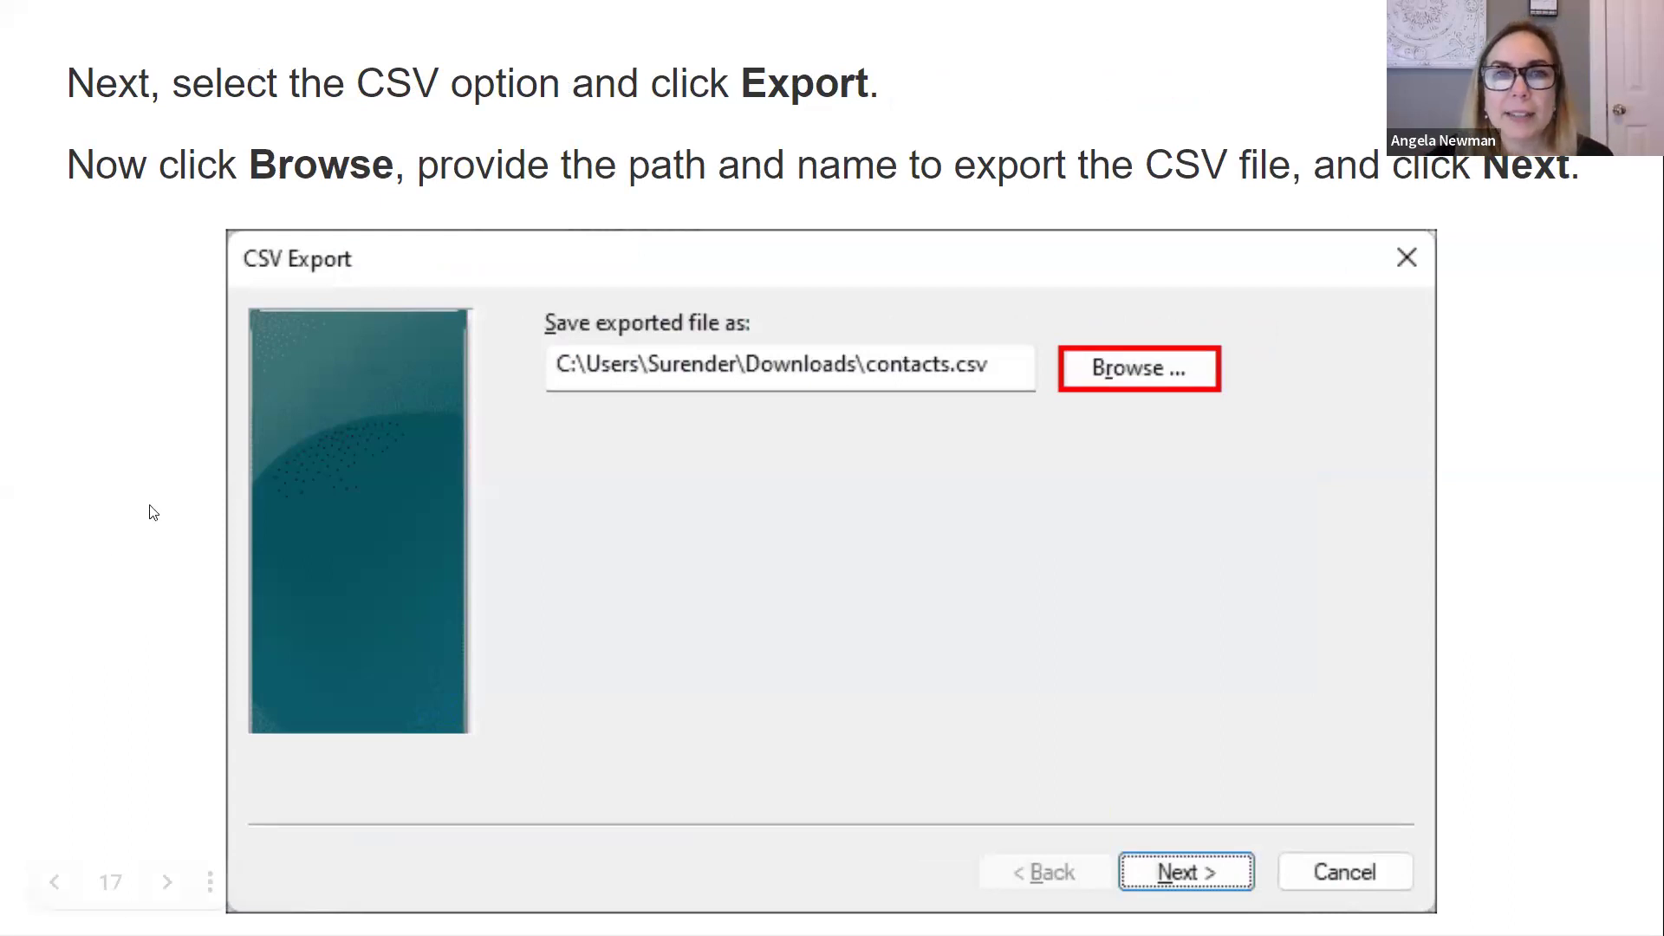
Advance past the export-fields slide to the Windows Contacts export confirmation slide.
{"action": "left_click", "coordinate": [1184, 872]}
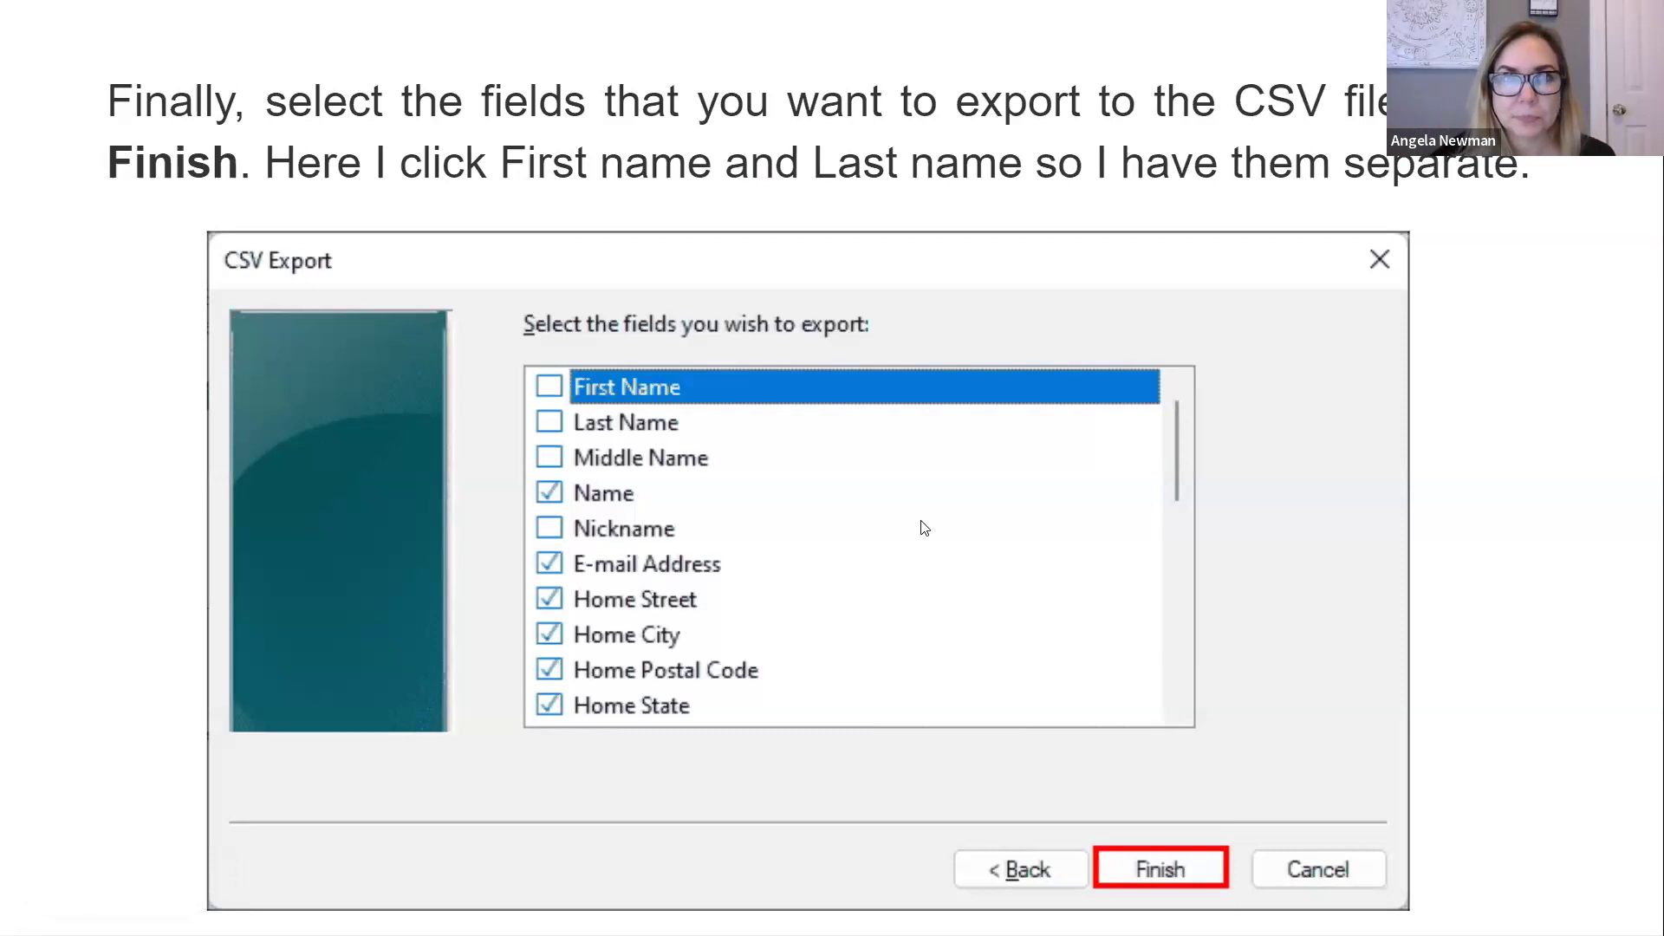
{"action": "left_click", "coordinate": [1160, 868]}
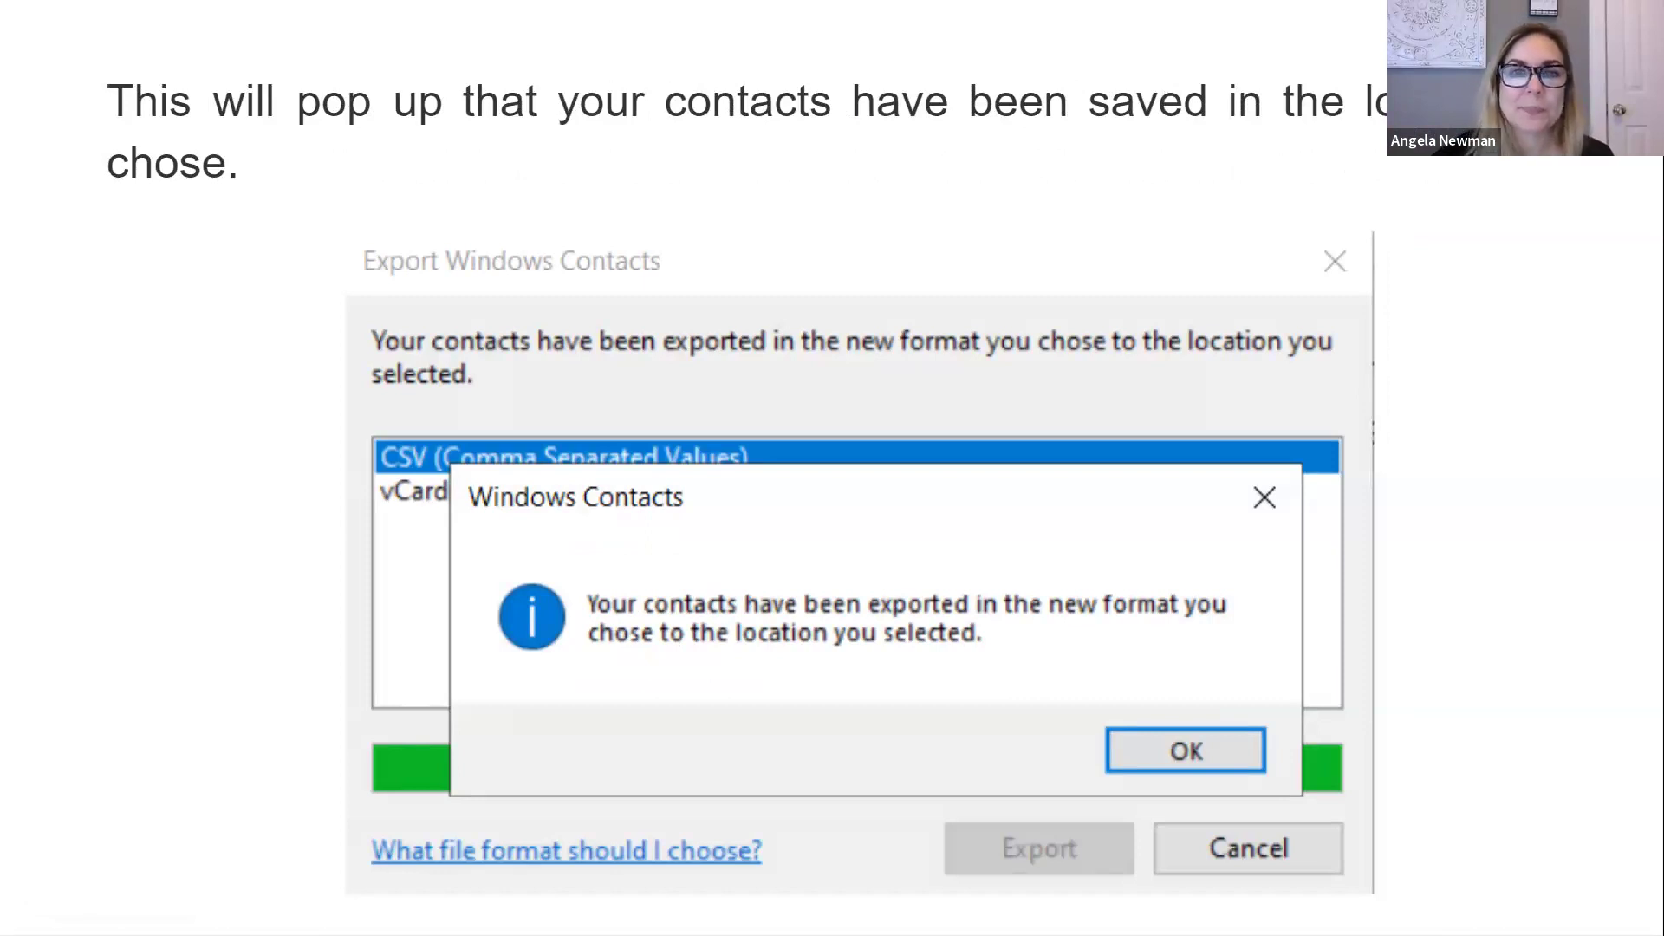
Advance to the final slide showing the 'Iphone export' CSV file in Excel.
{"action": "left_click", "coordinate": [1184, 751]}
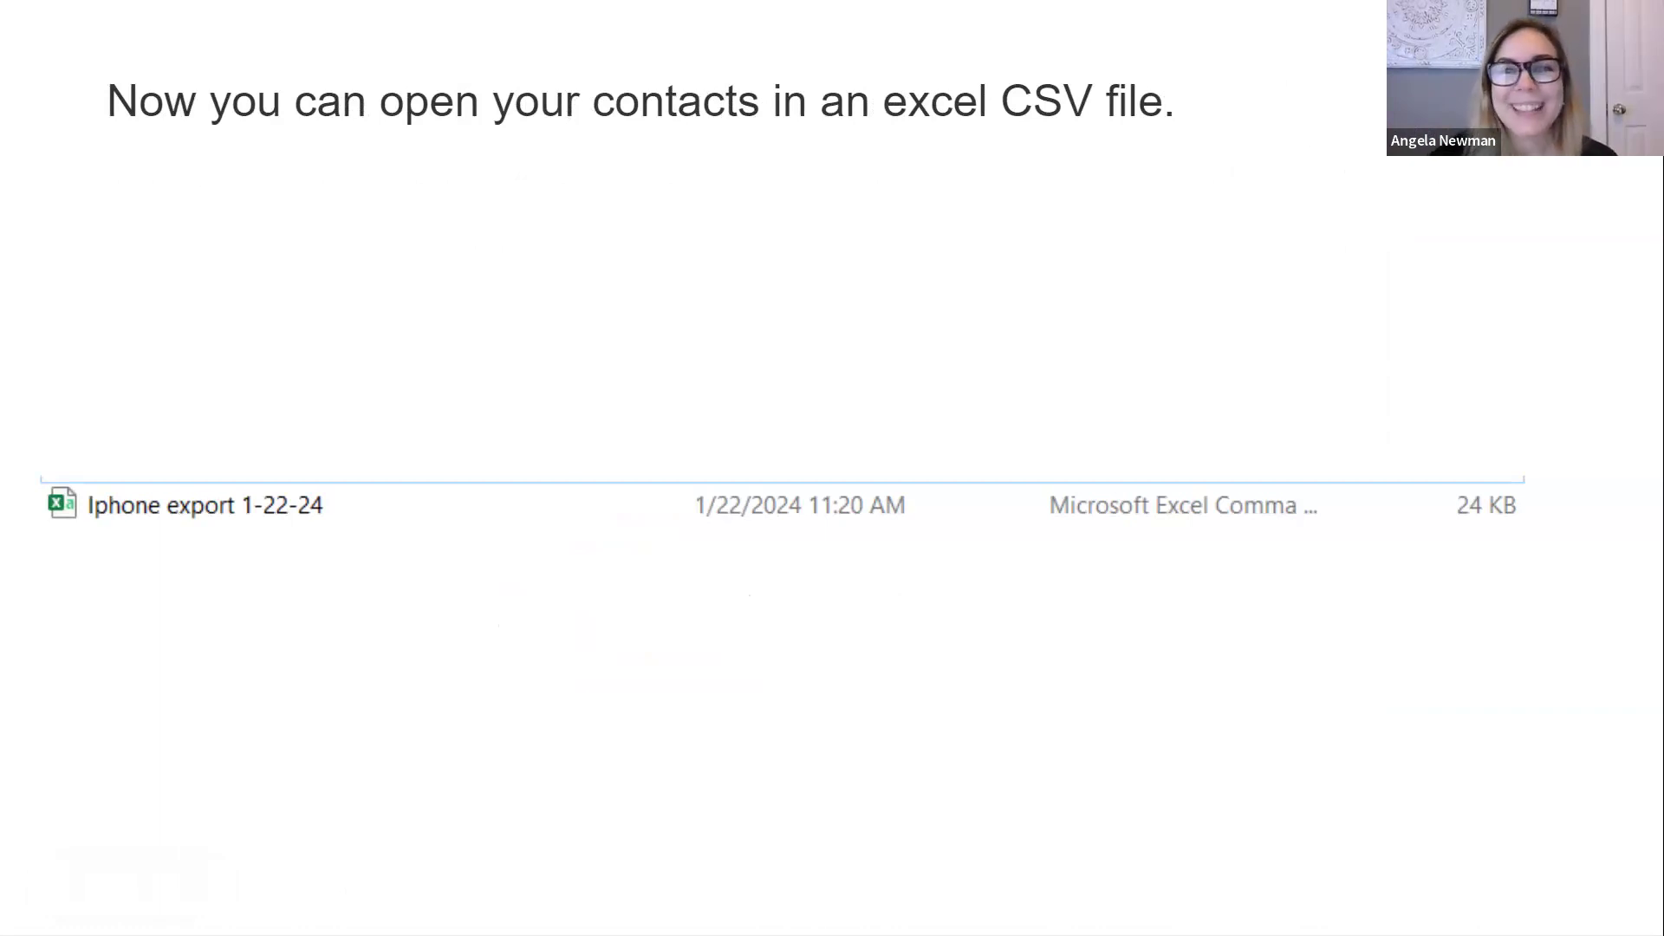
{"action": "mouse_move", "coordinate": [991, 395]}
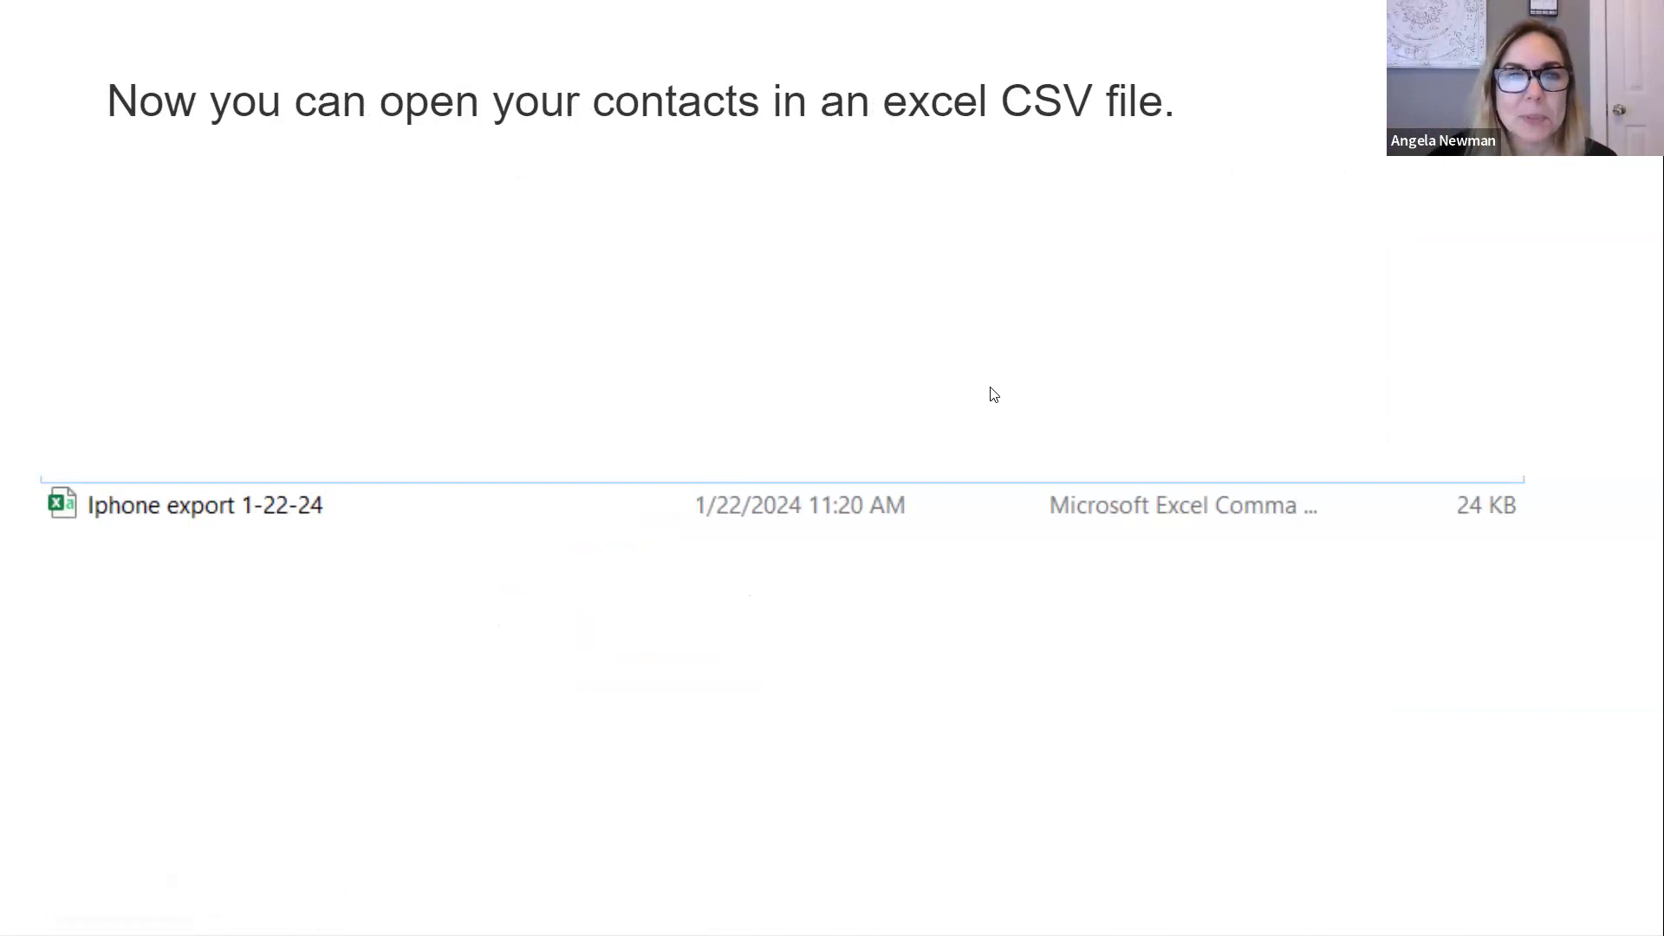